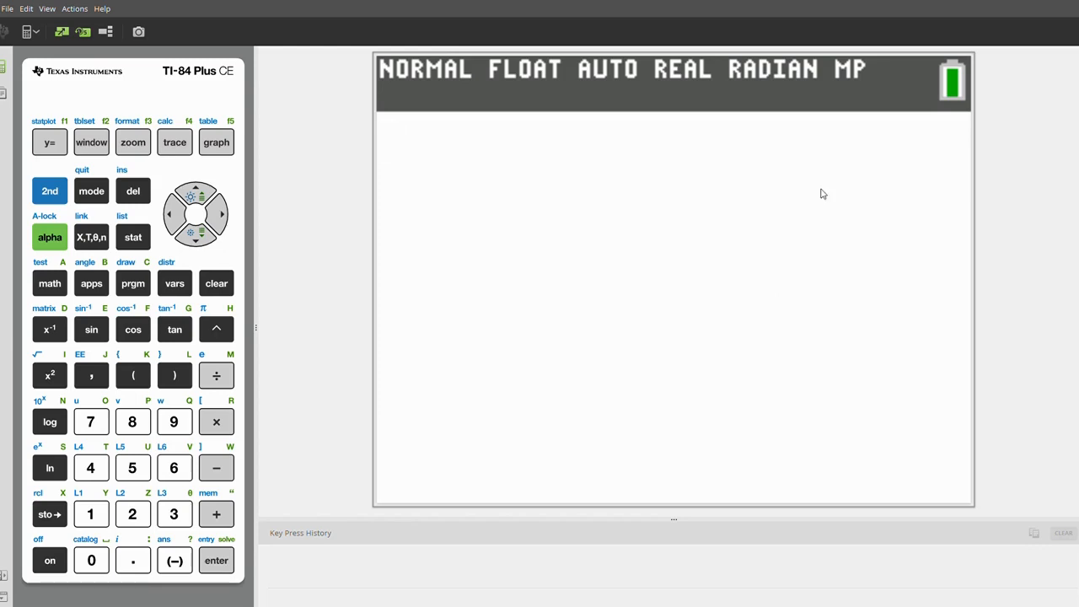
mouse_move(146, 300)
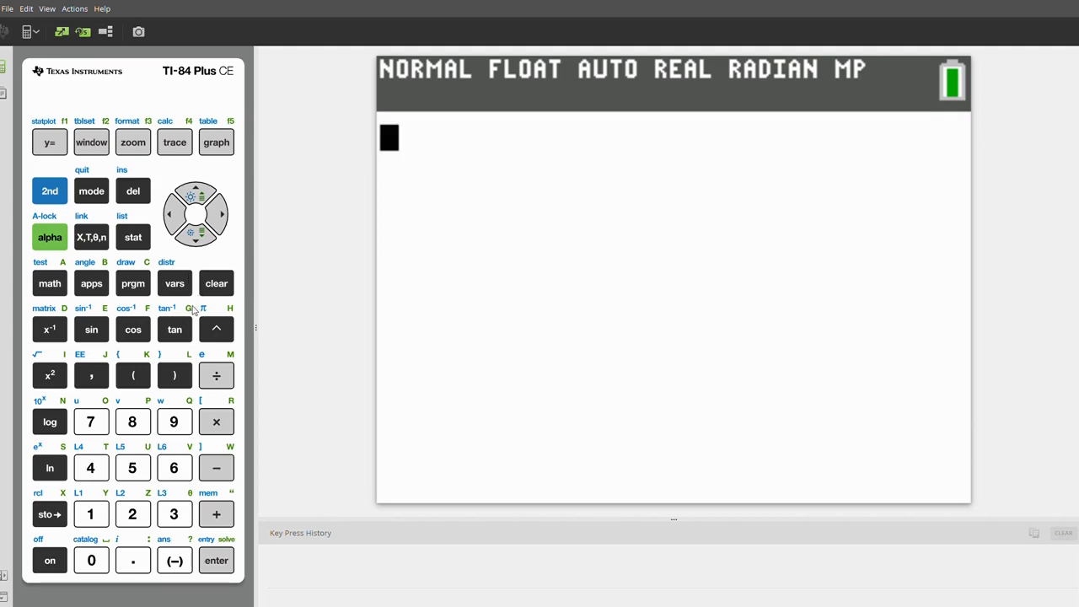
mouse_move(160, 81)
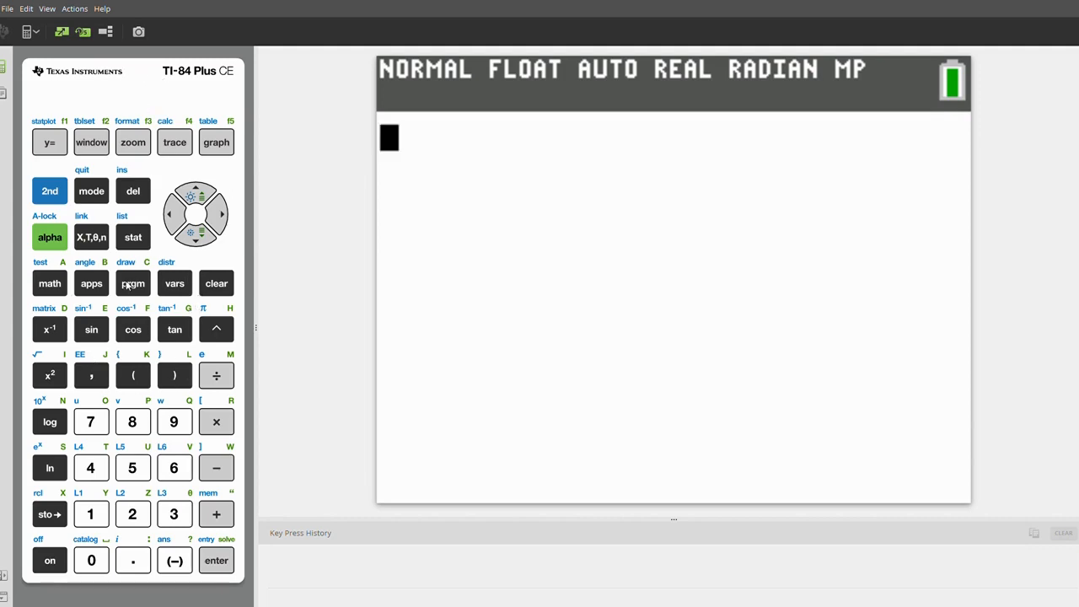
Run HERON with sides 3, 4, 5, getting area 6 and the square root of 36
left_click(132, 282)
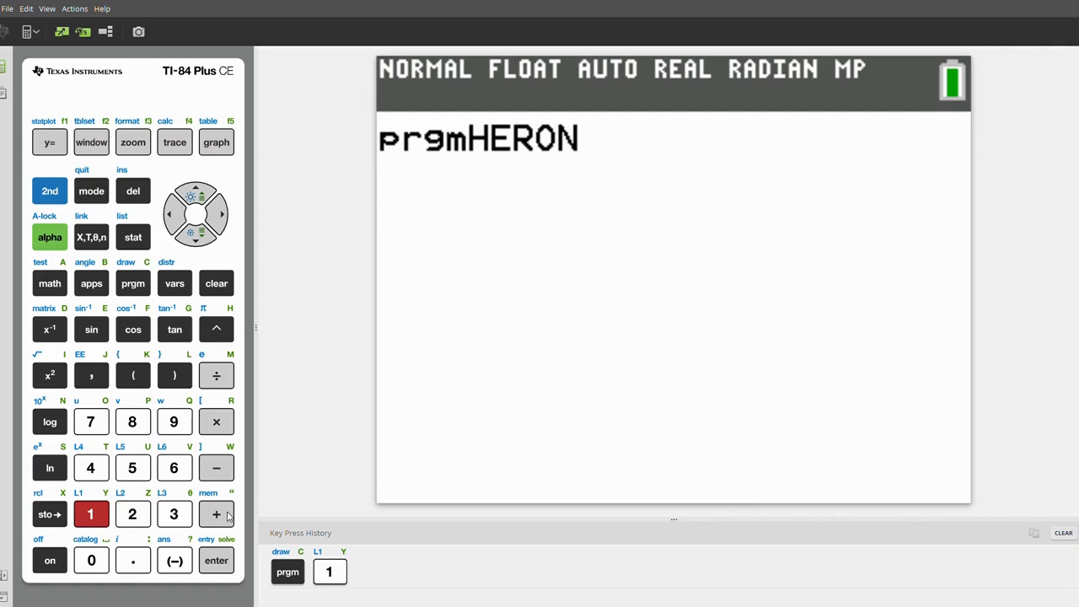
mouse_move(232, 344)
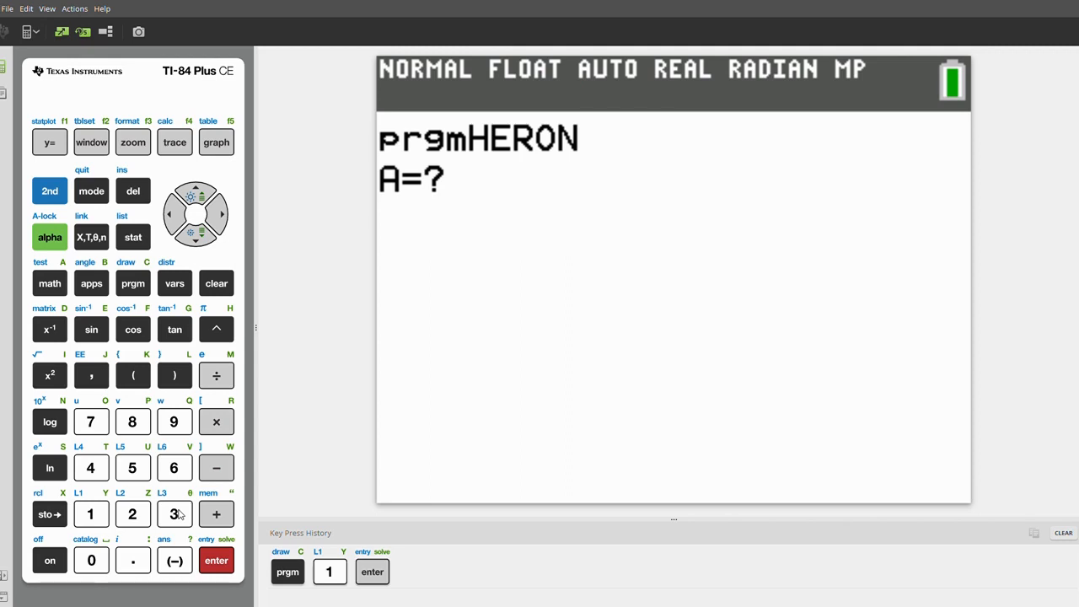
left_click(175, 514)
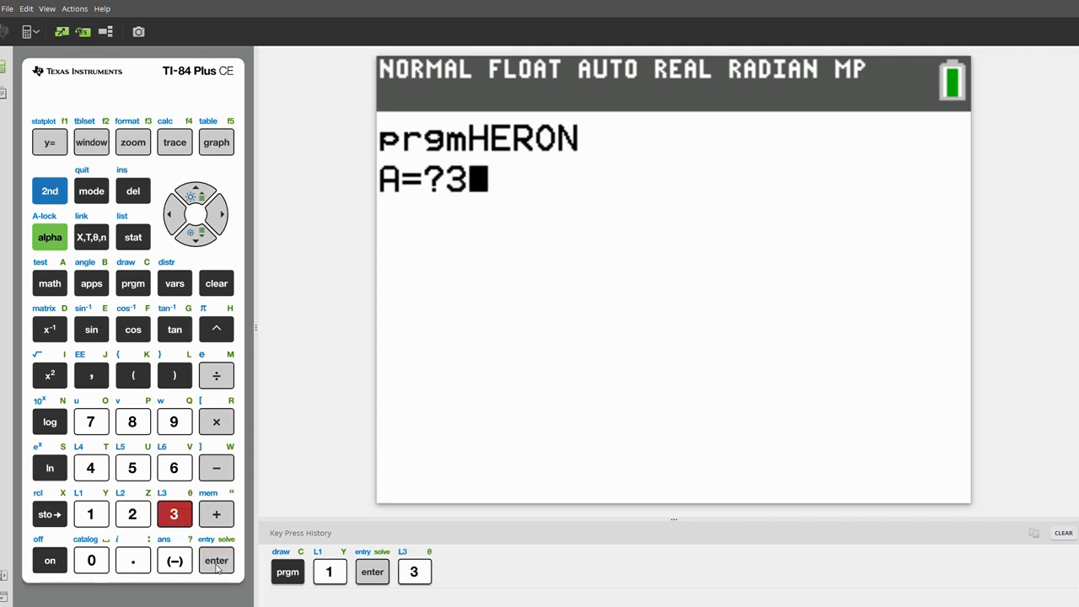
left_click(216, 559)
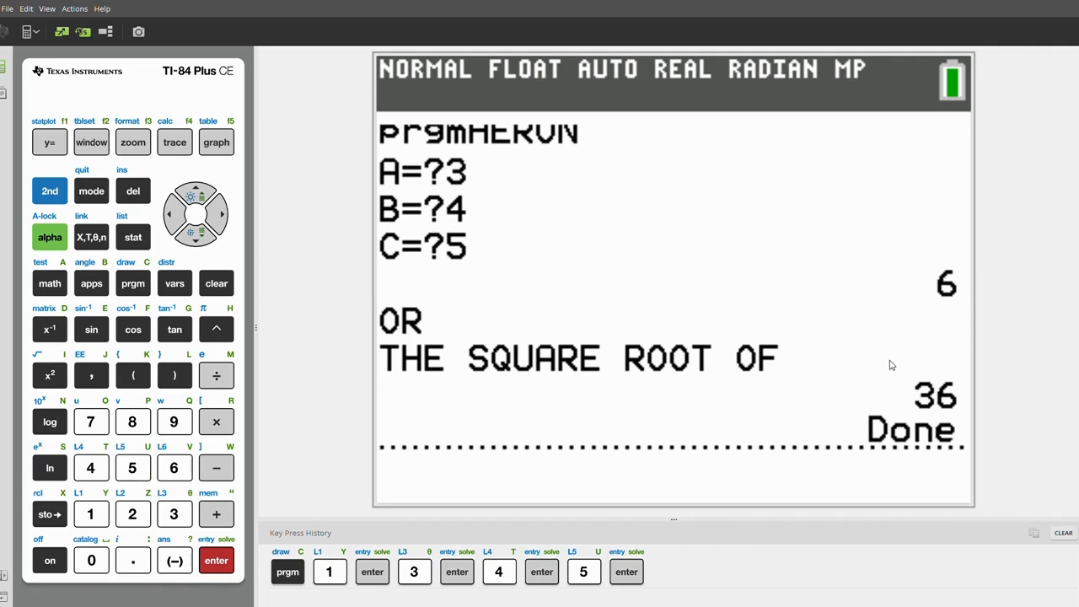
mouse_move(888, 309)
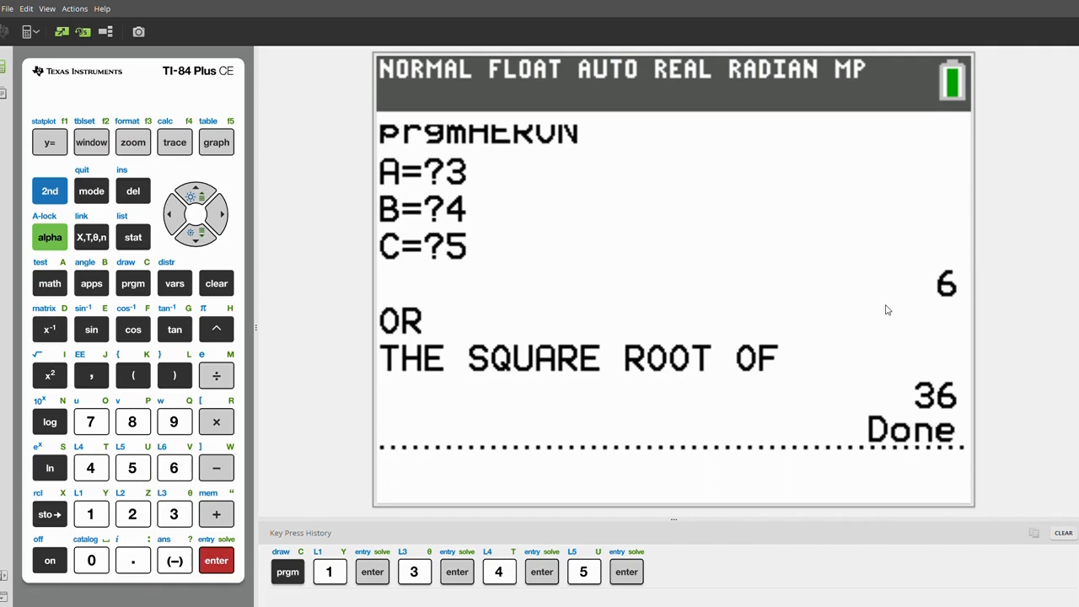
mouse_move(879, 327)
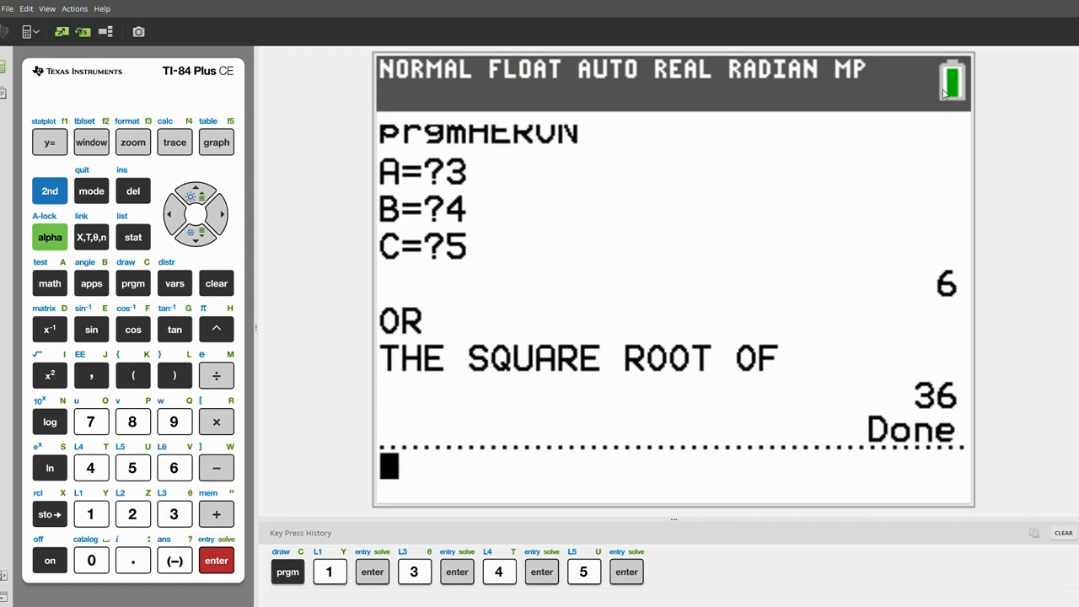
Clear the home screen and start creating a new program, locking letter entry for its name
left_click(216, 282)
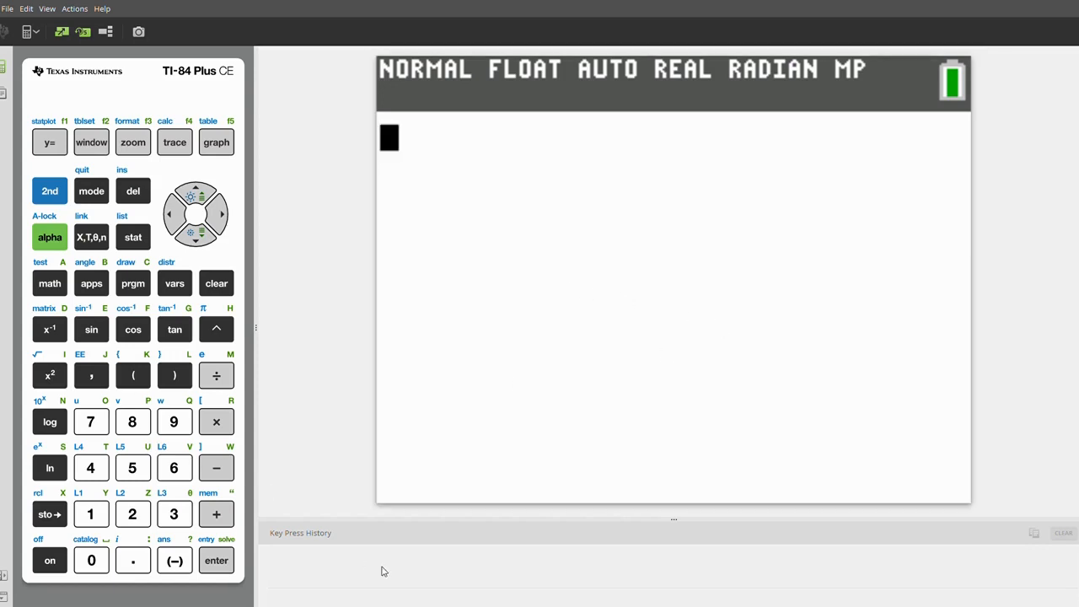
mouse_move(391, 507)
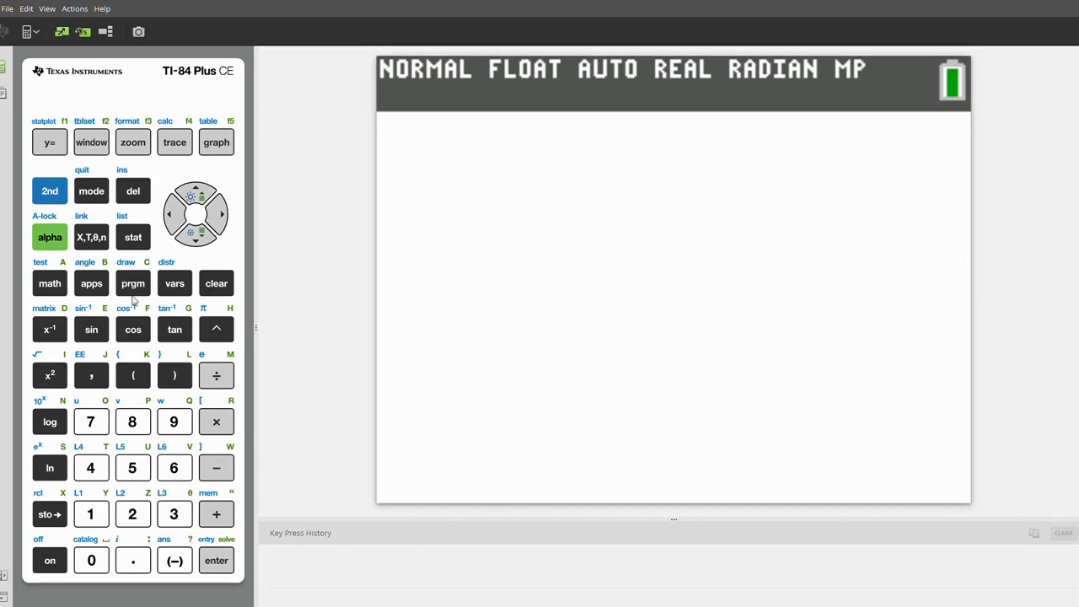
mouse_move(135, 300)
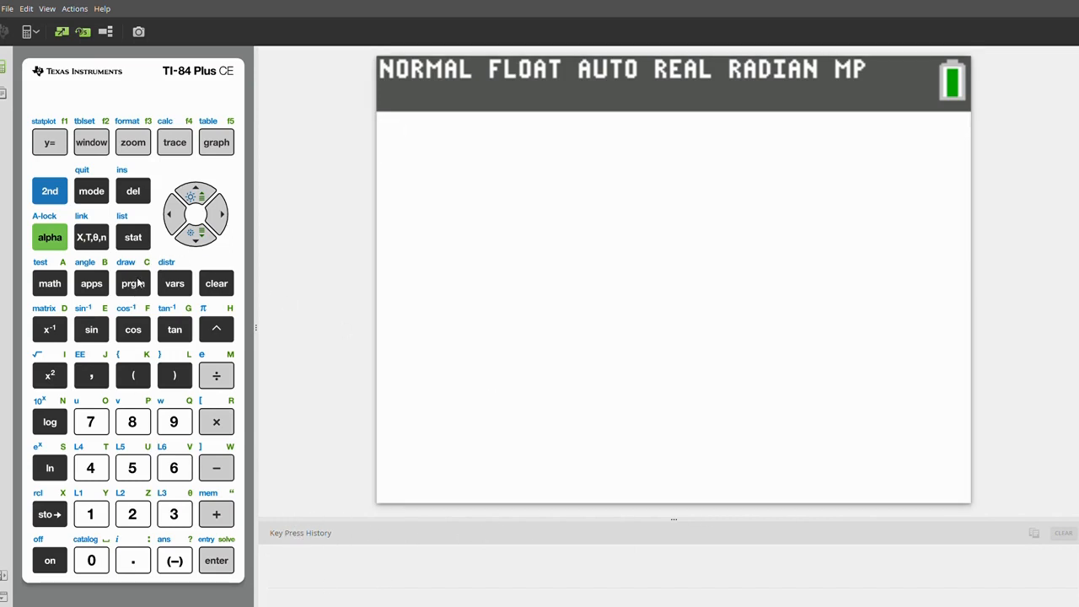
left_click(133, 283)
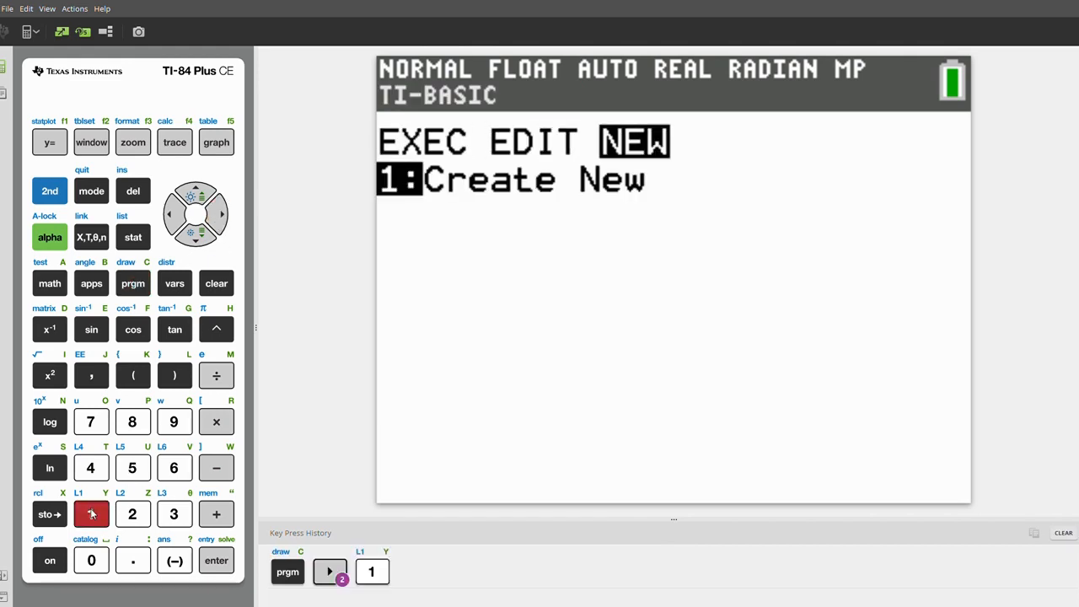
left_click(91, 514)
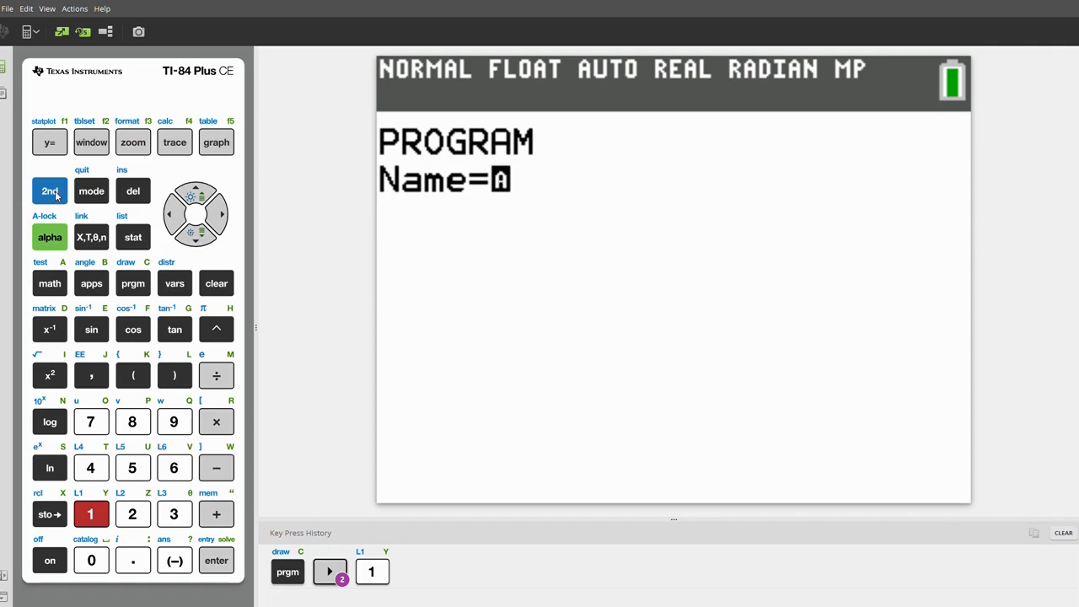
left_click(49, 237)
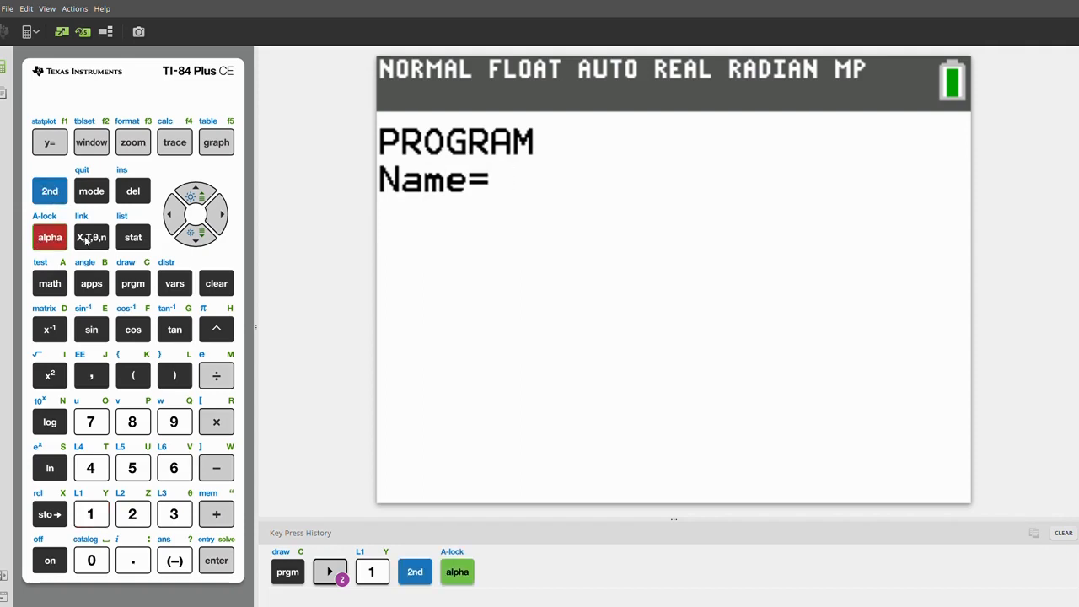
mouse_move(67, 226)
type("HERON")
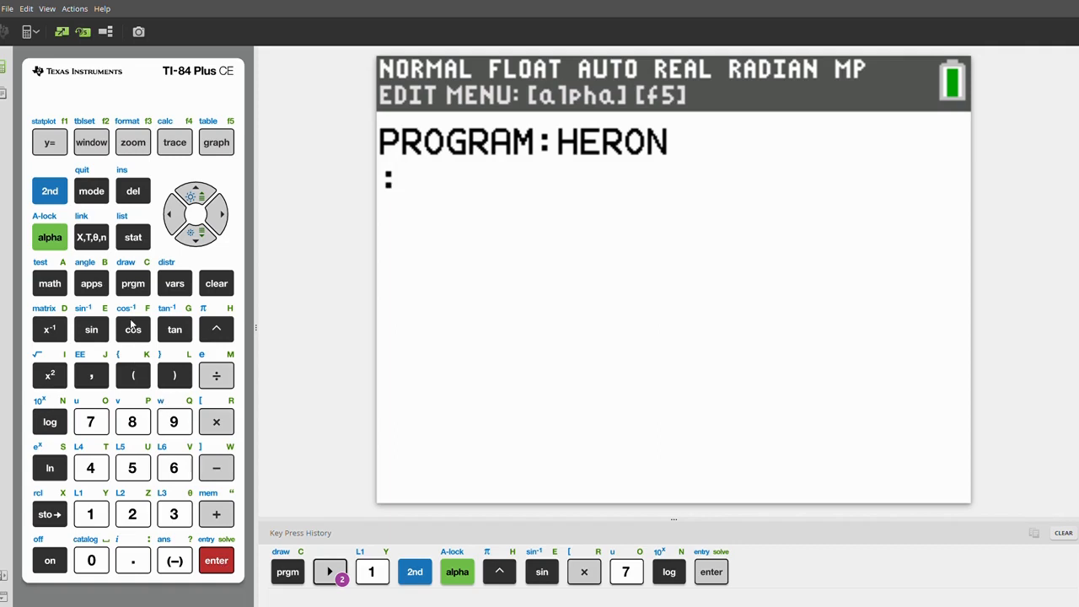
mouse_move(141, 289)
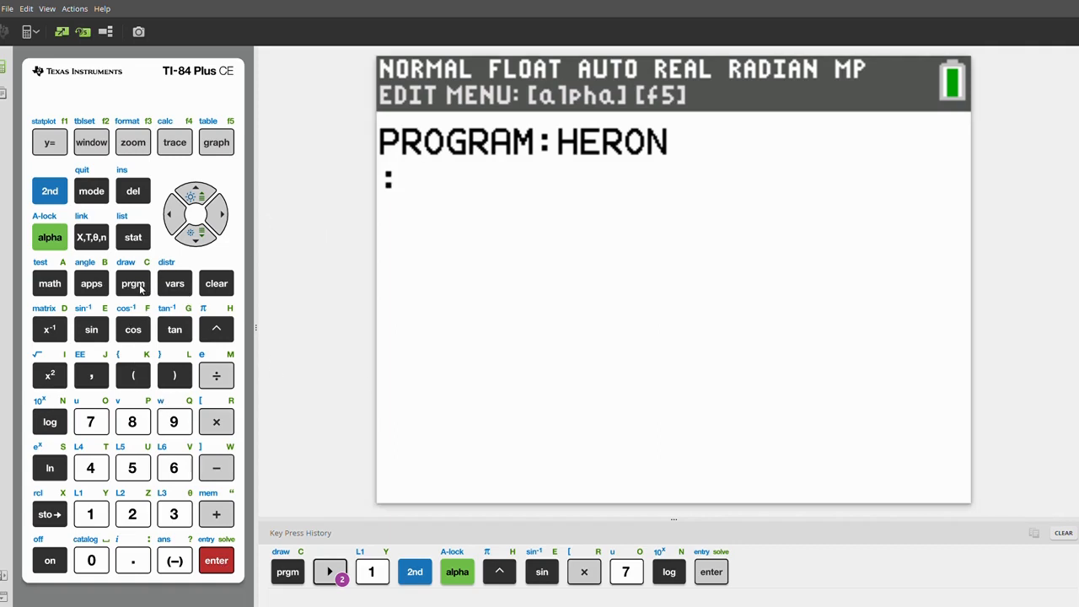
Write the first line Prompt A,B,C in the HERON editor
left_click(132, 282)
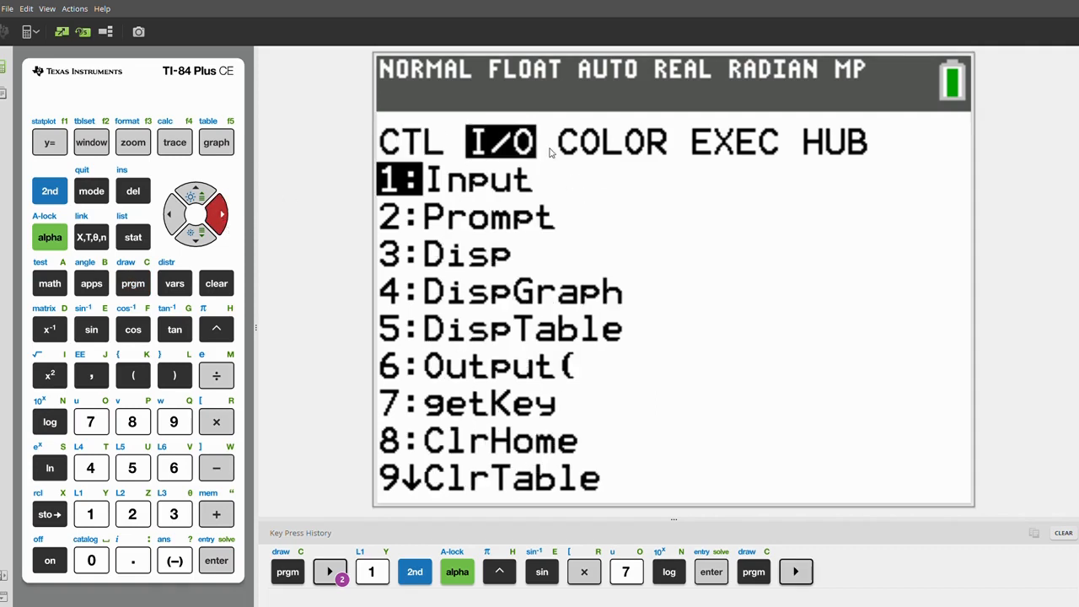
mouse_move(147, 506)
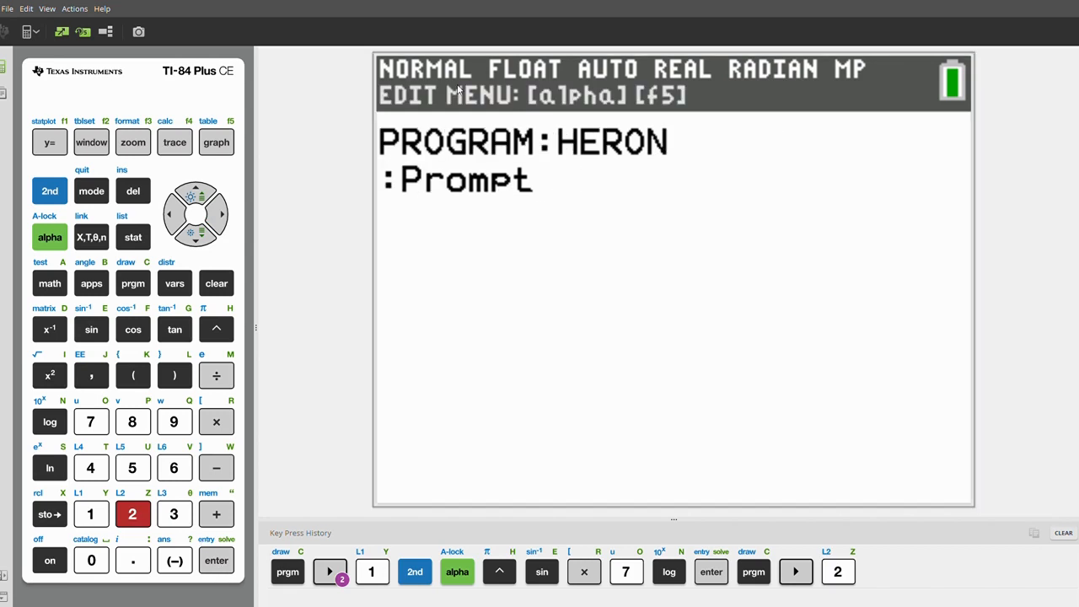
left_click(49, 237)
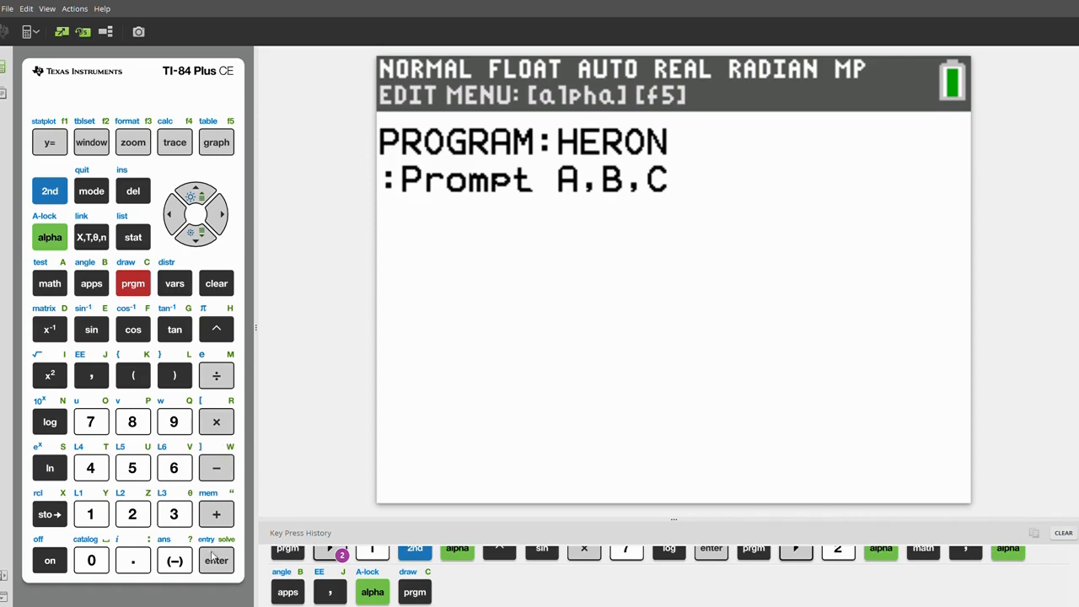
mouse_move(216, 560)
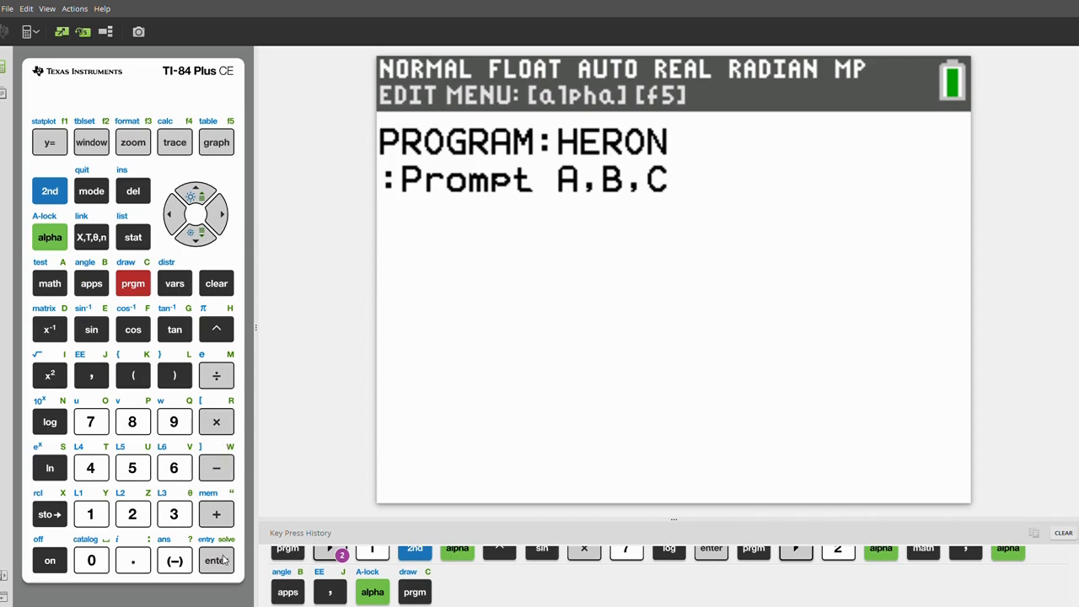
mouse_move(862, 529)
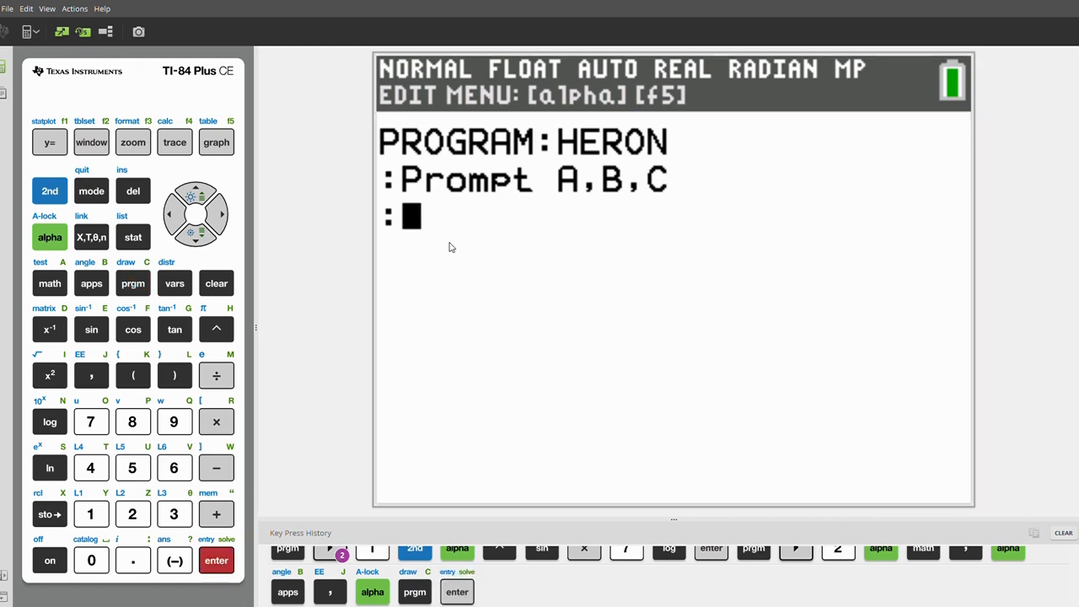
mouse_move(270, 300)
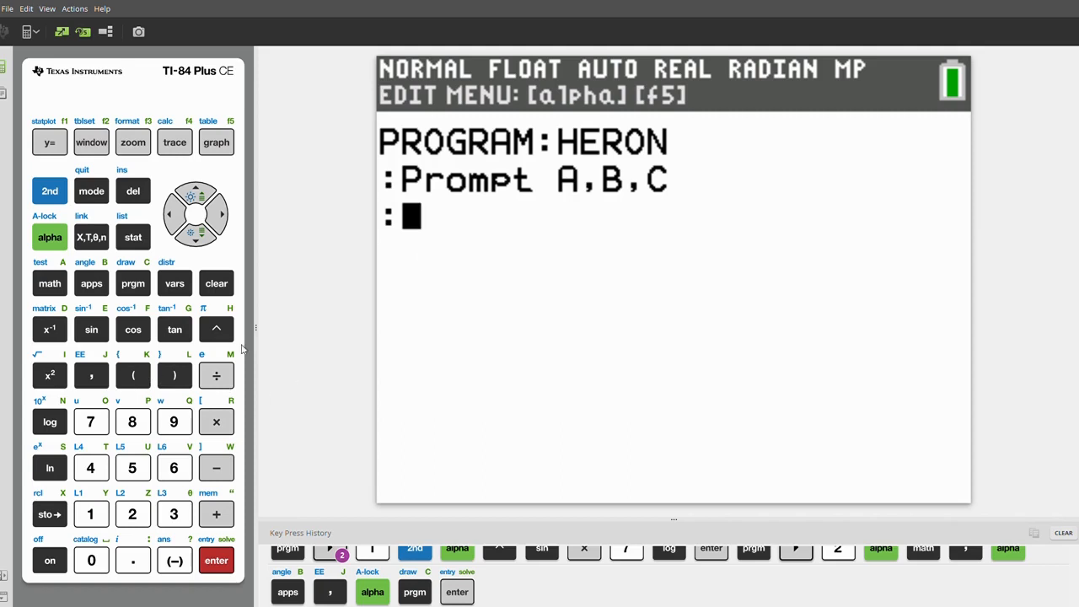
mouse_move(132, 386)
type("(A+")
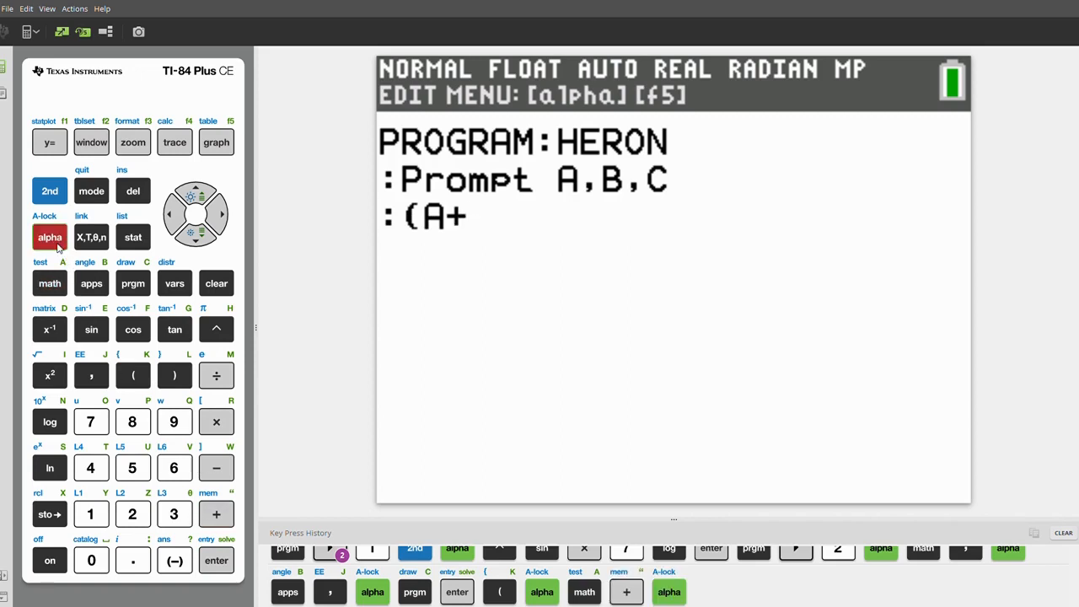
Add the line (A+B+C)/2→S storing the semi-perimeter in S
left_click(216, 514)
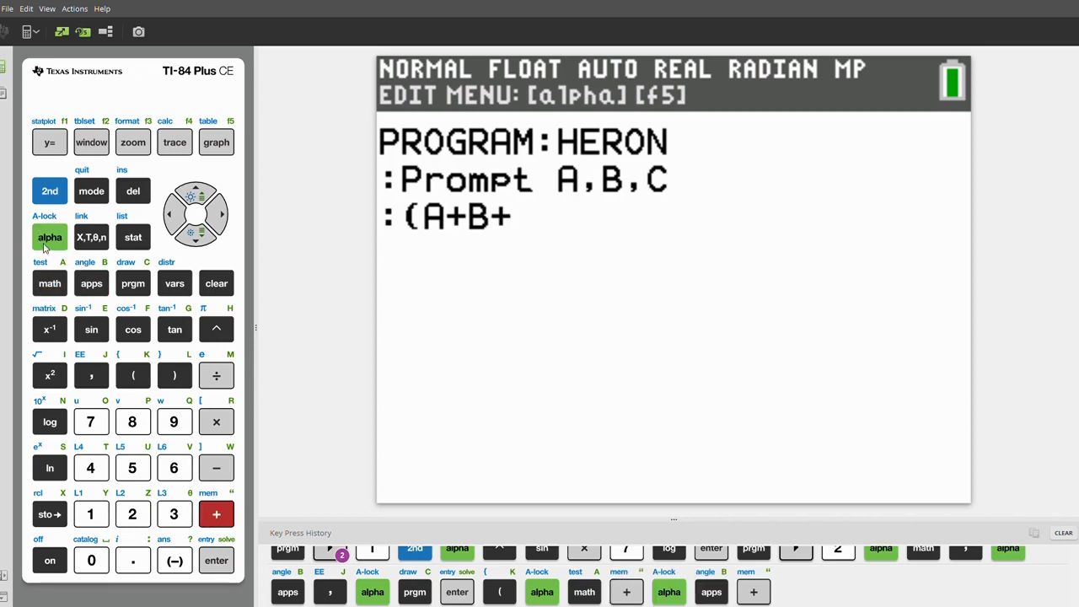
left_click(132, 282)
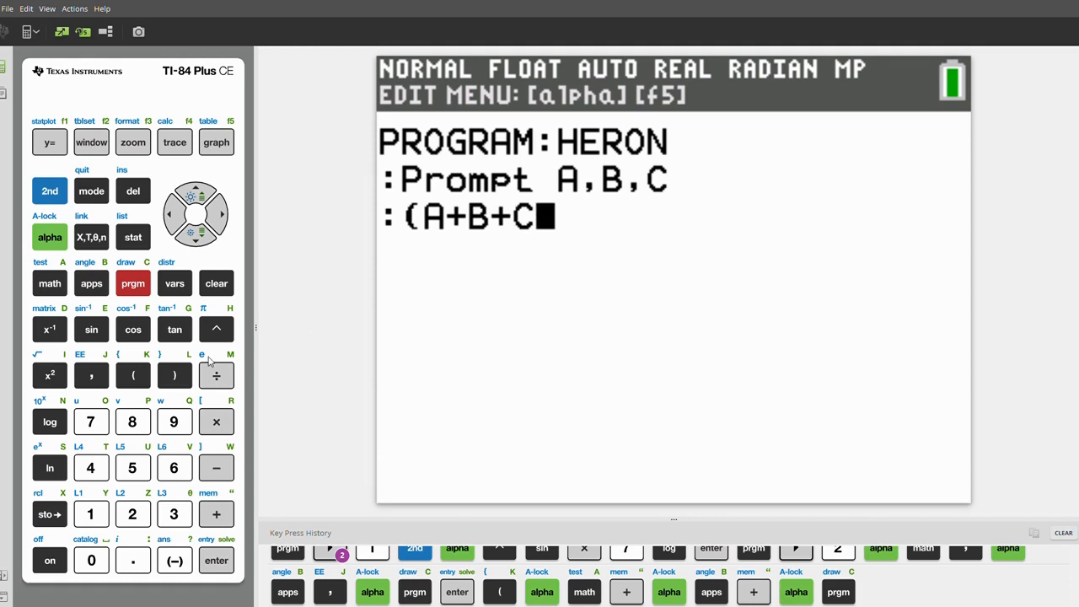
left_click(173, 375)
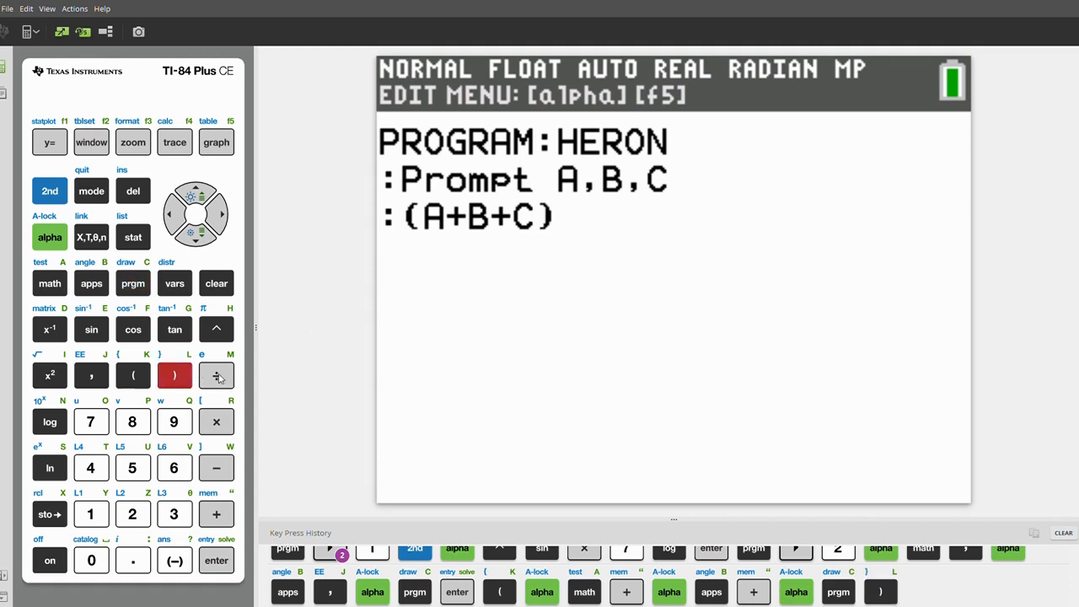
left_click(216, 375)
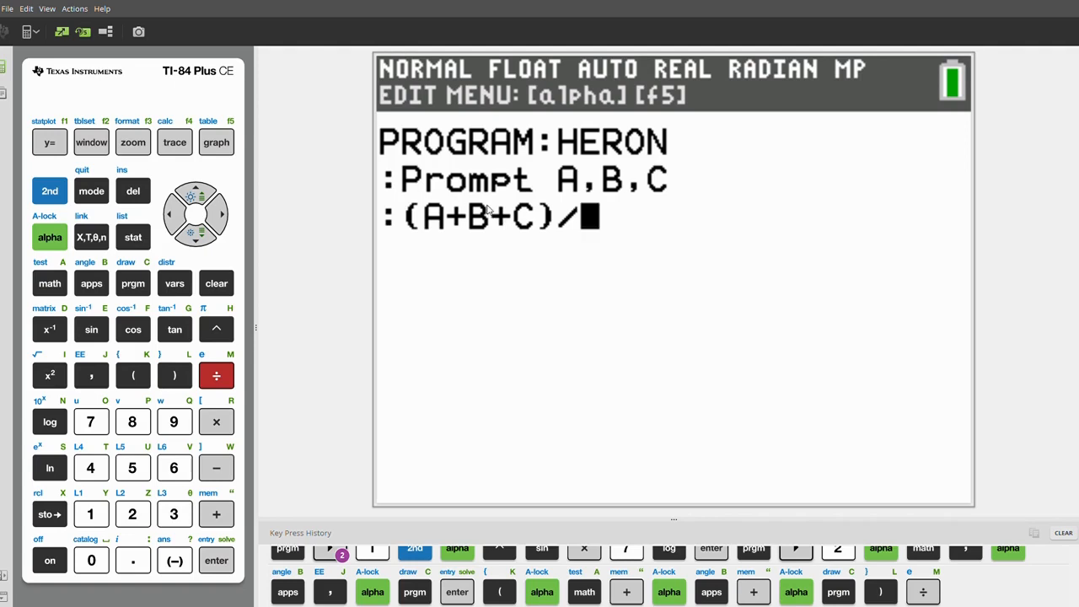
mouse_move(133, 503)
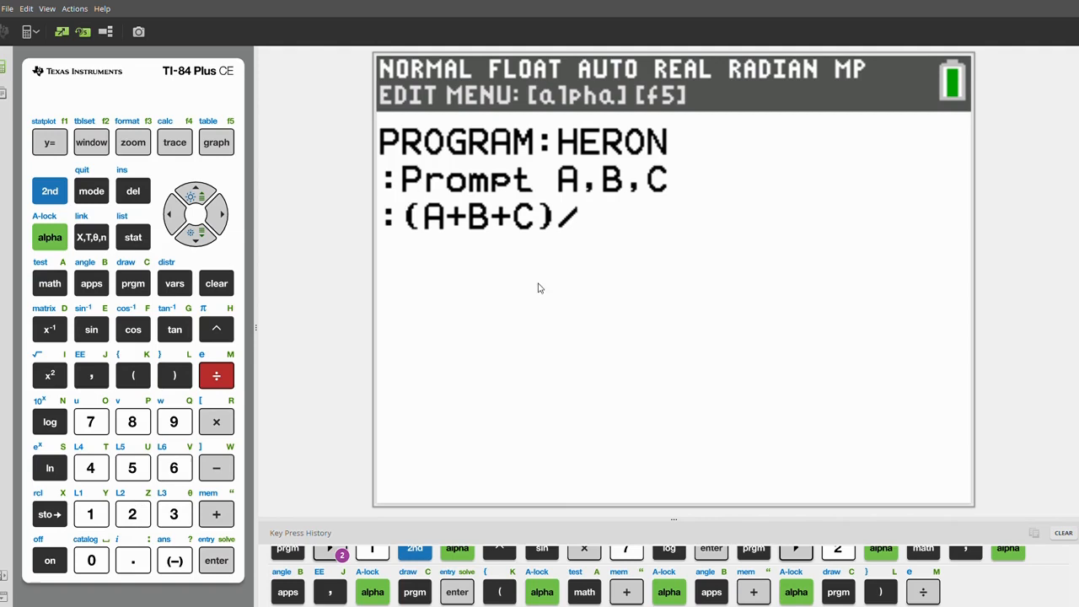
left_click(132, 513)
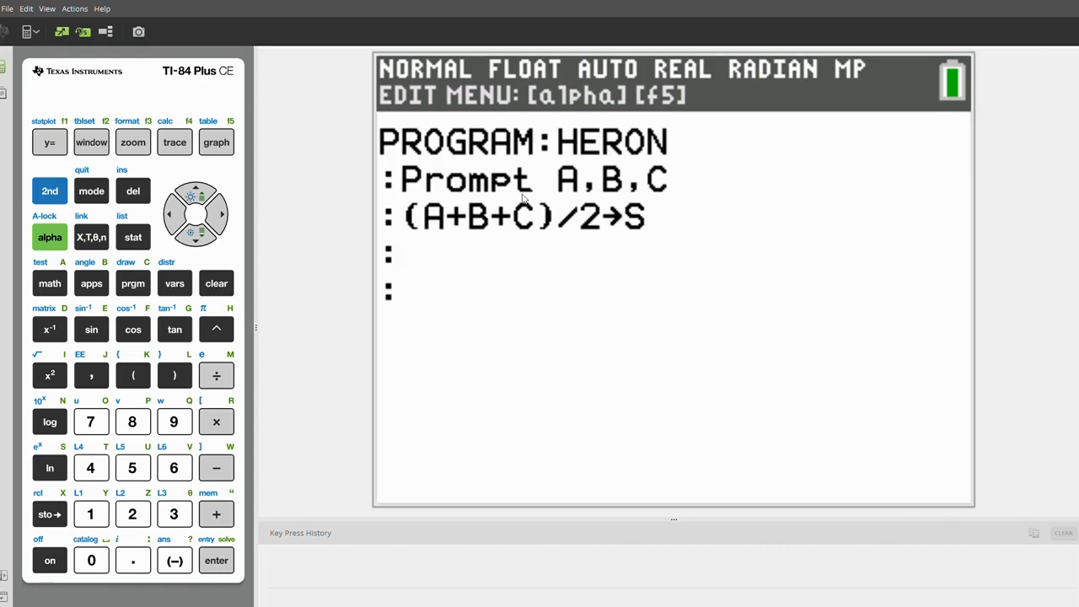
mouse_move(385, 258)
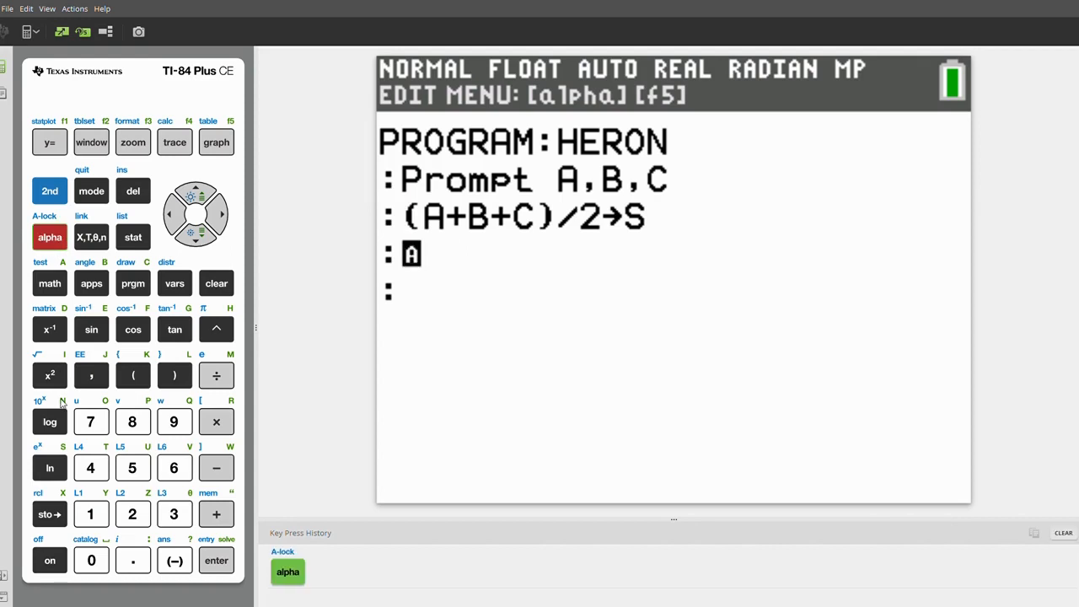
Add the line (S)(S-A)(S-B)(S-C)→D storing the product in D
left_click(133, 375)
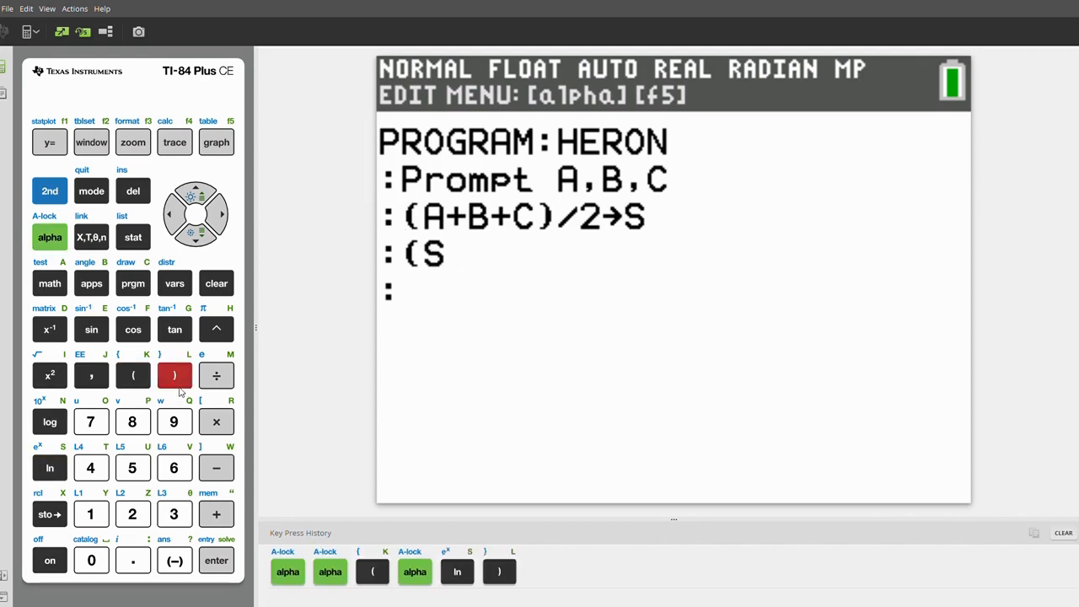
left_click(133, 375)
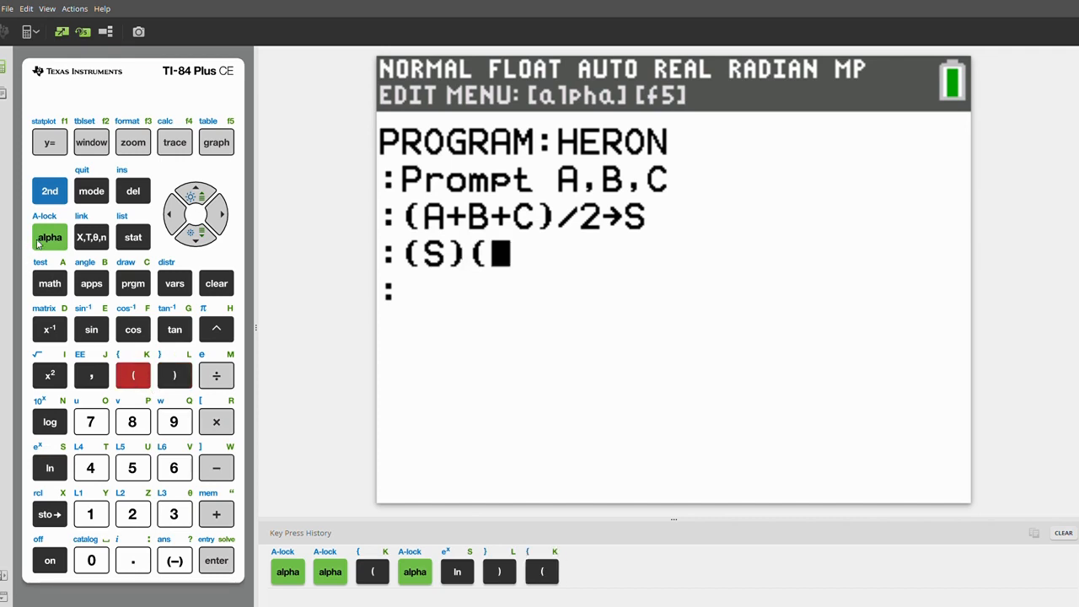
left_click(216, 467)
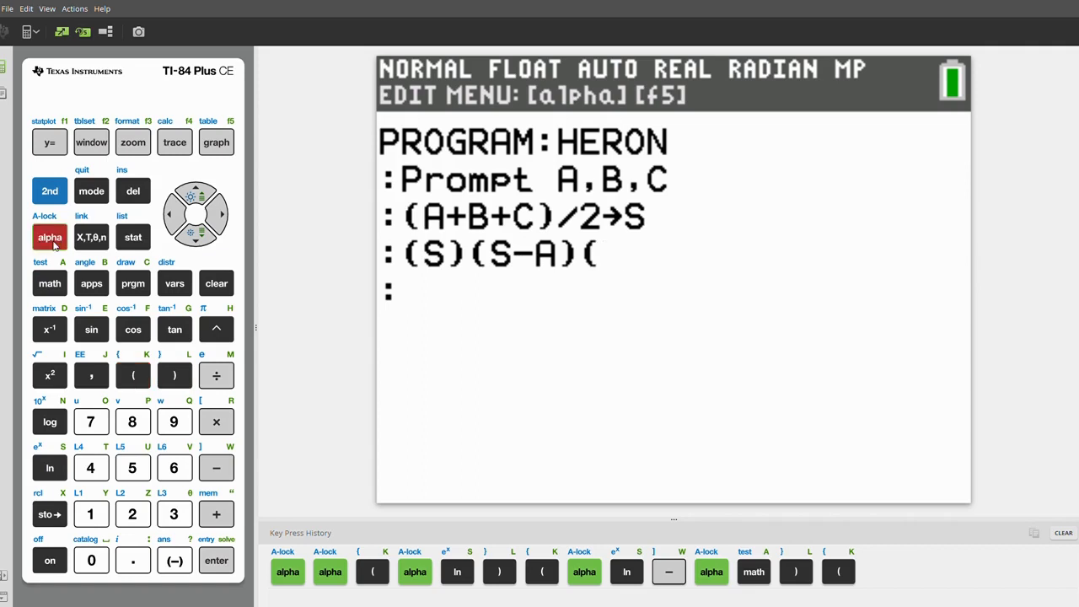
left_click(215, 468)
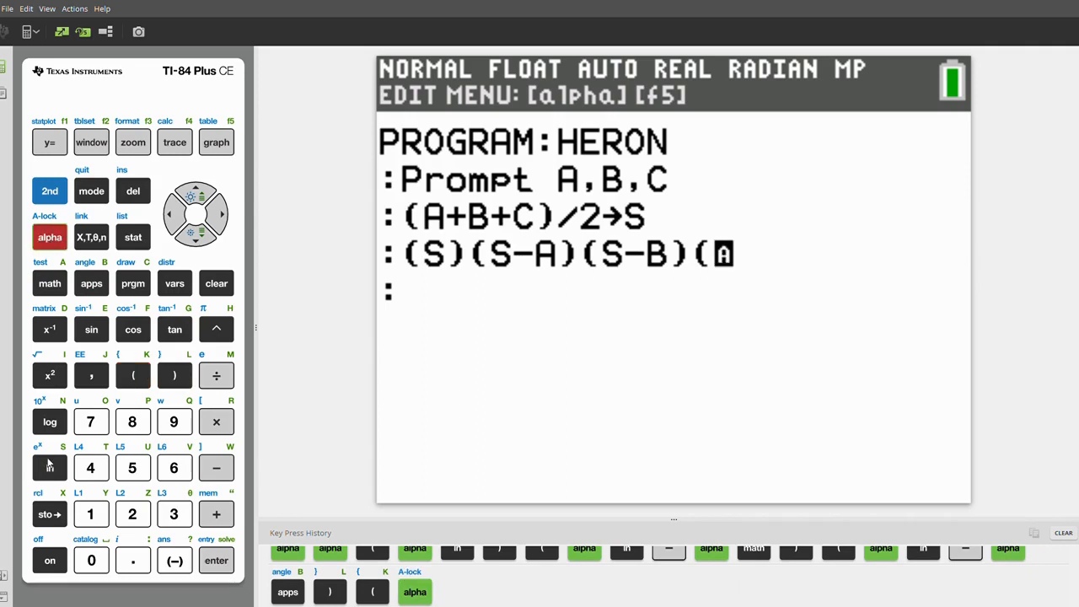
left_click(216, 468)
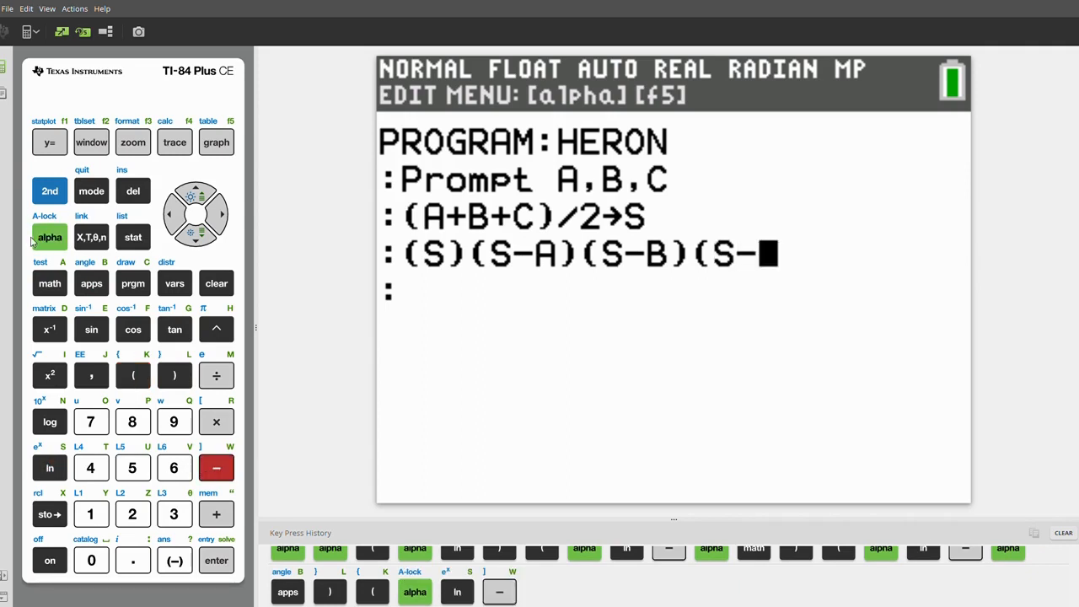
left_click(174, 375)
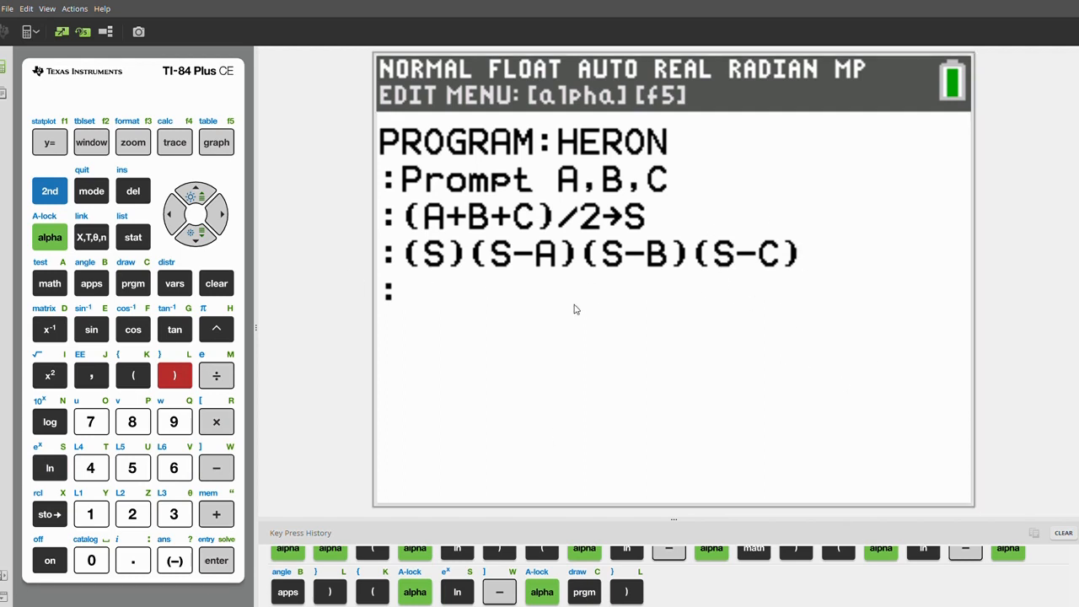
left_click(49, 513)
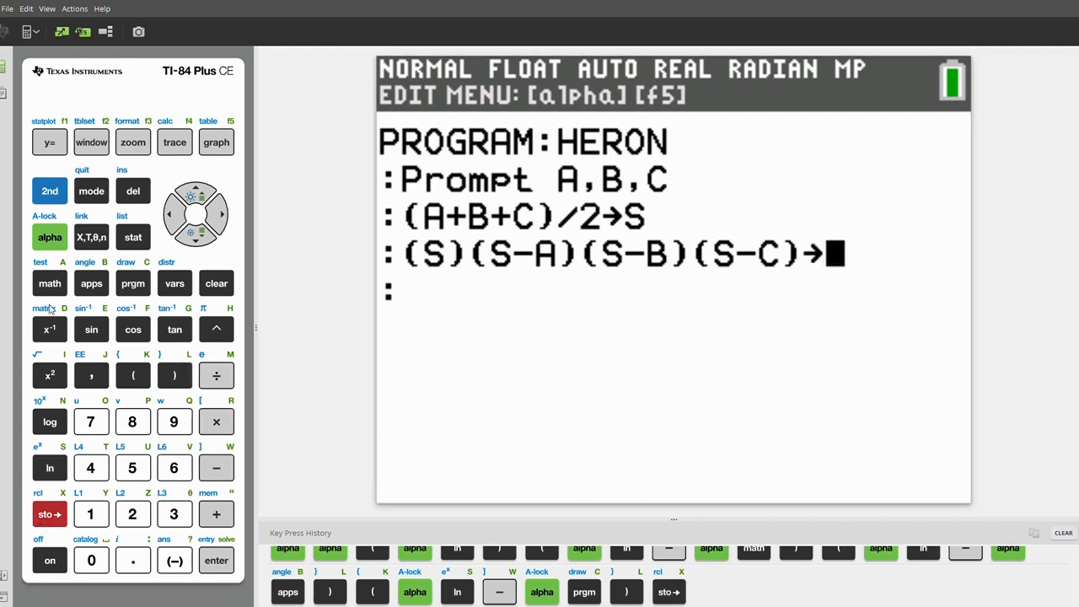
left_click(49, 328)
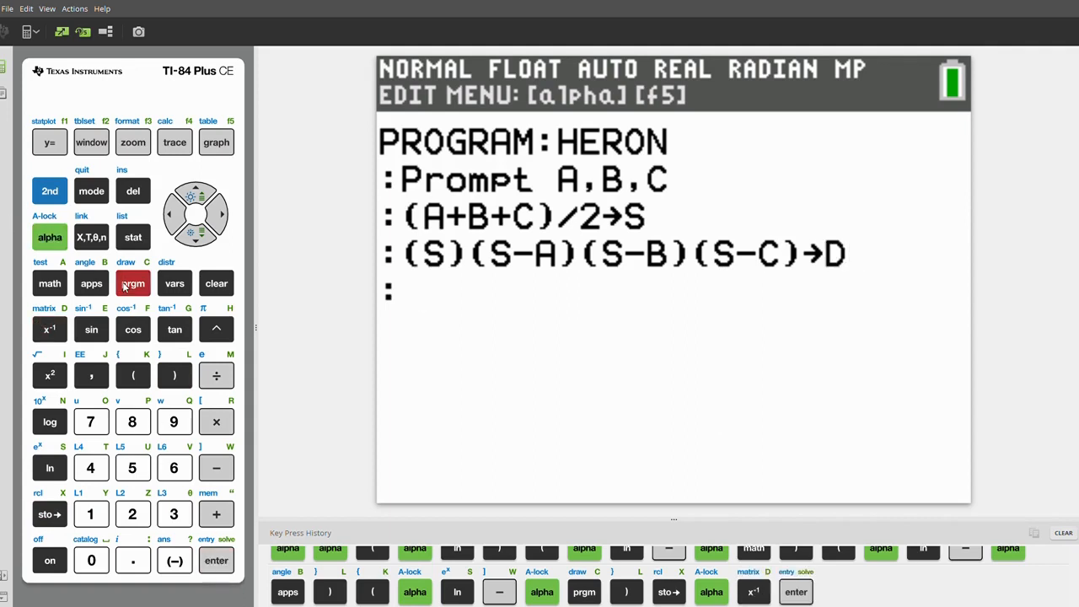
Add Disp √(D) and begin another Disp line with an opening quote
left_click(132, 282)
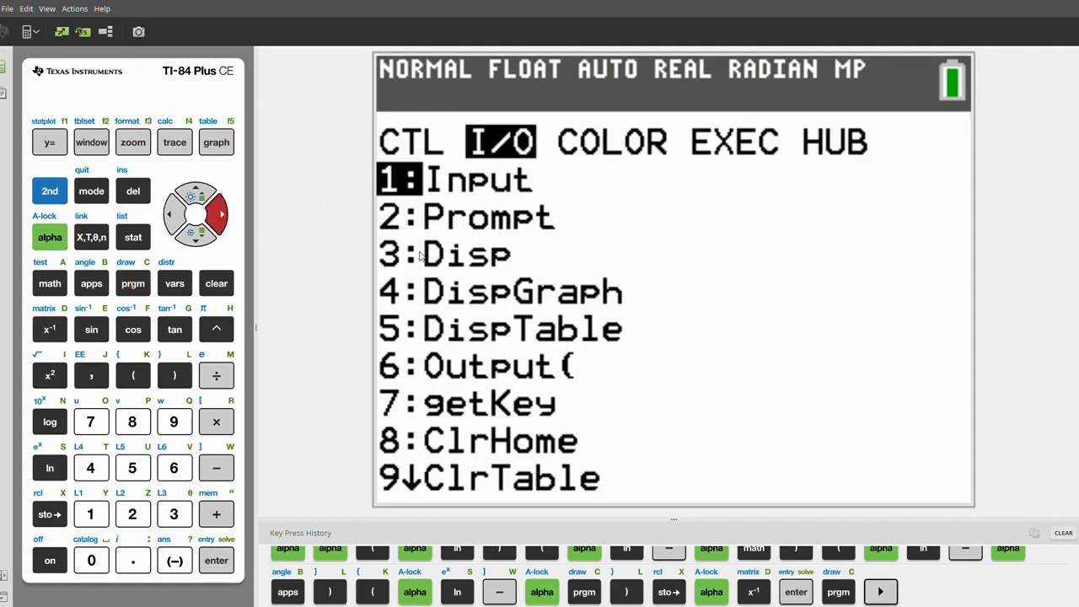
mouse_move(502, 269)
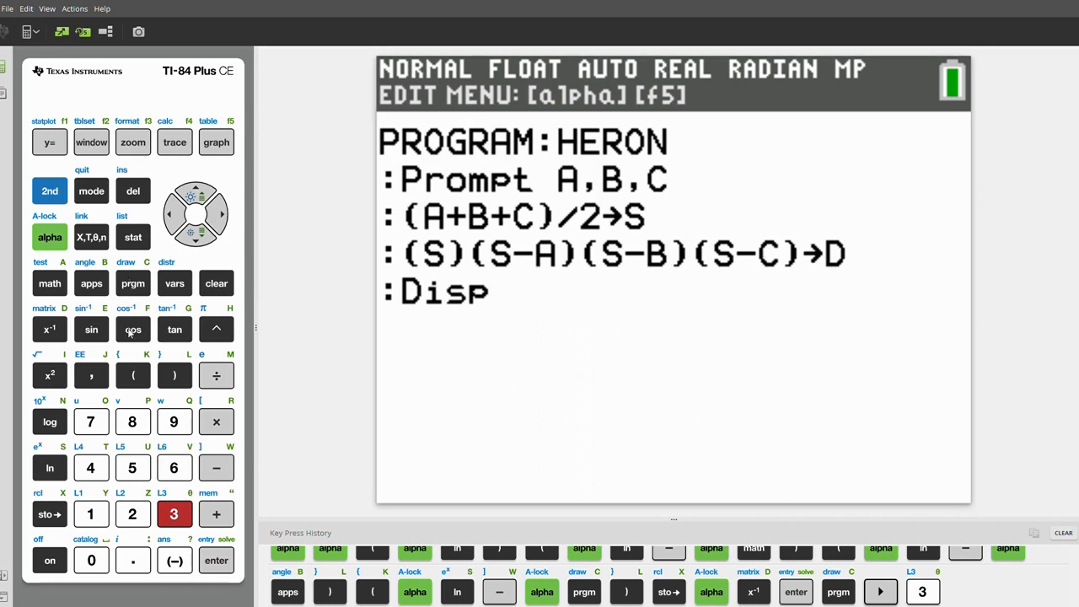
left_click(49, 374)
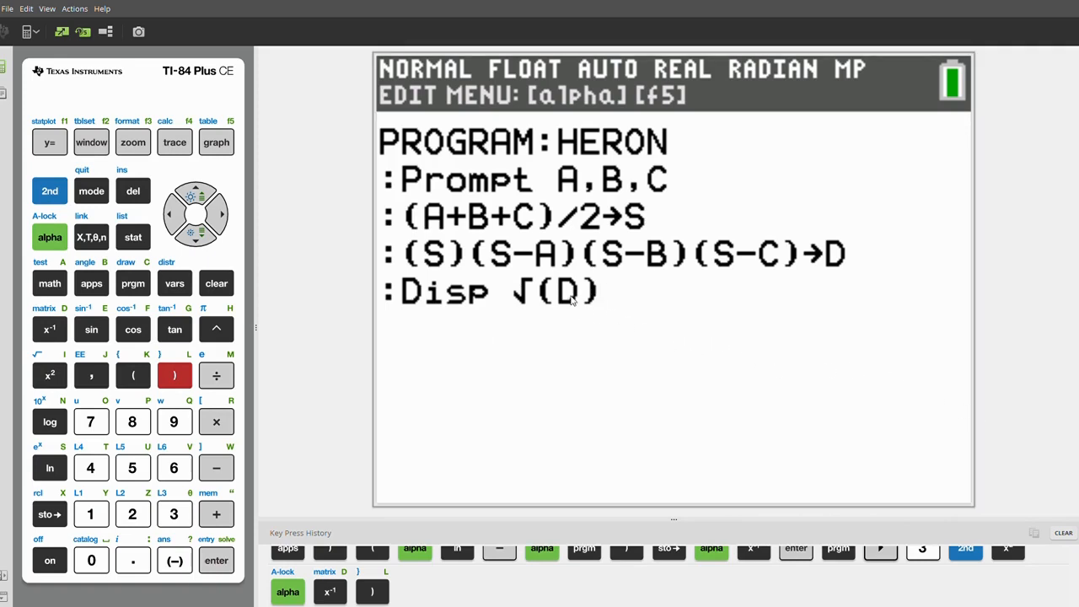
mouse_move(560, 300)
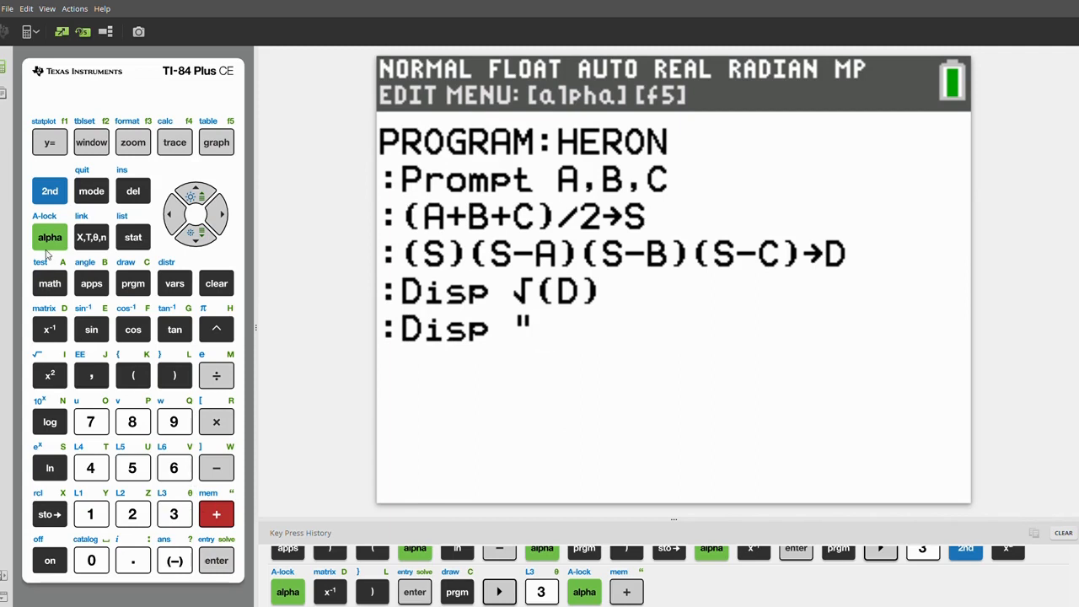
Add Disp "OR" and start spelling THE SQUARE on a new Disp line
left_click(90, 421)
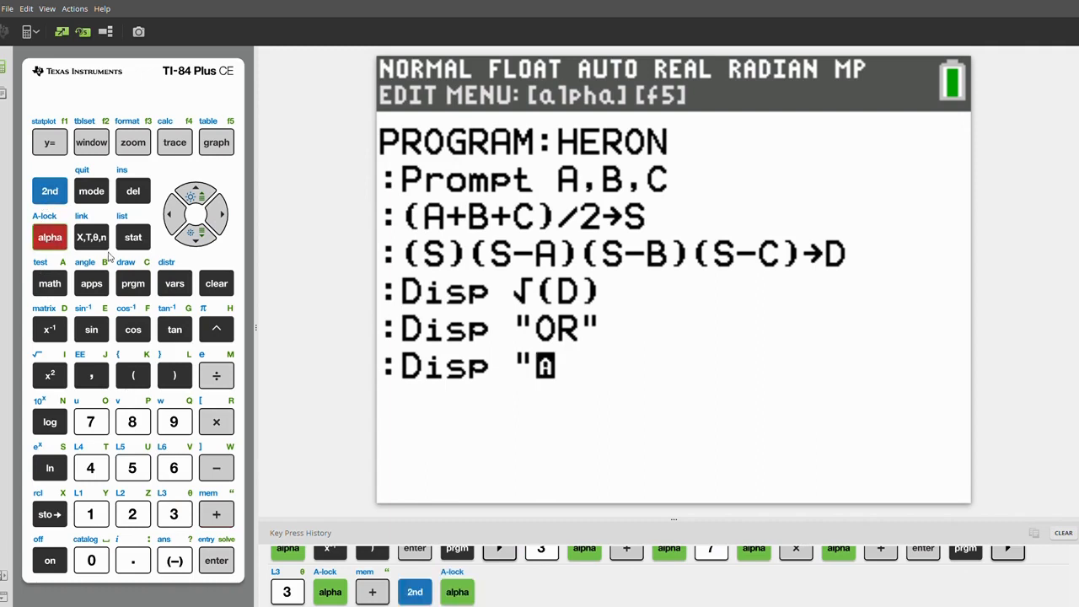
left_click(90, 467)
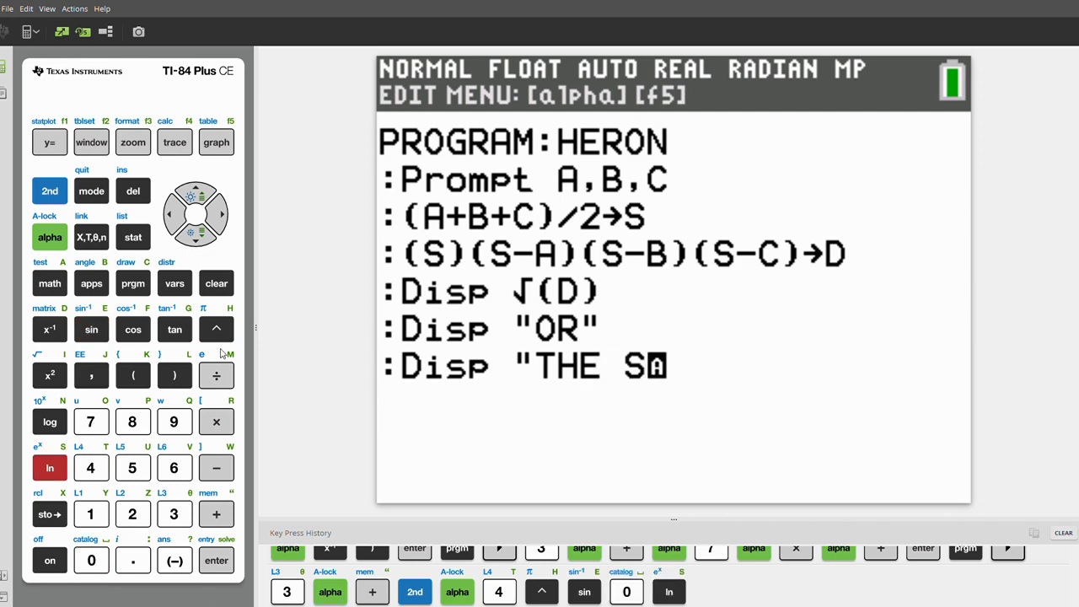
left_click(132, 468)
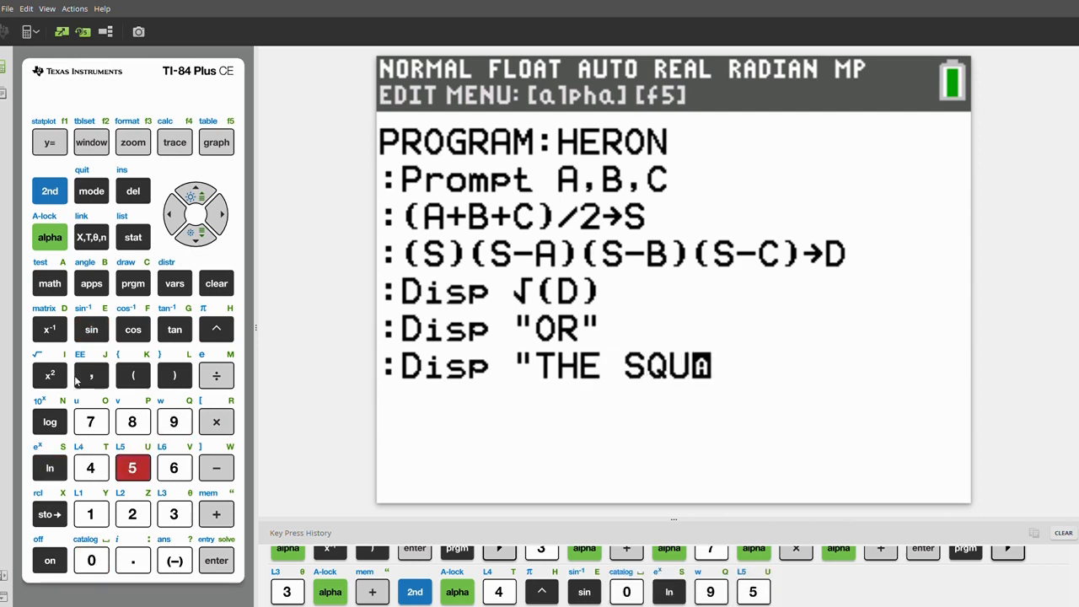
left_click(216, 421)
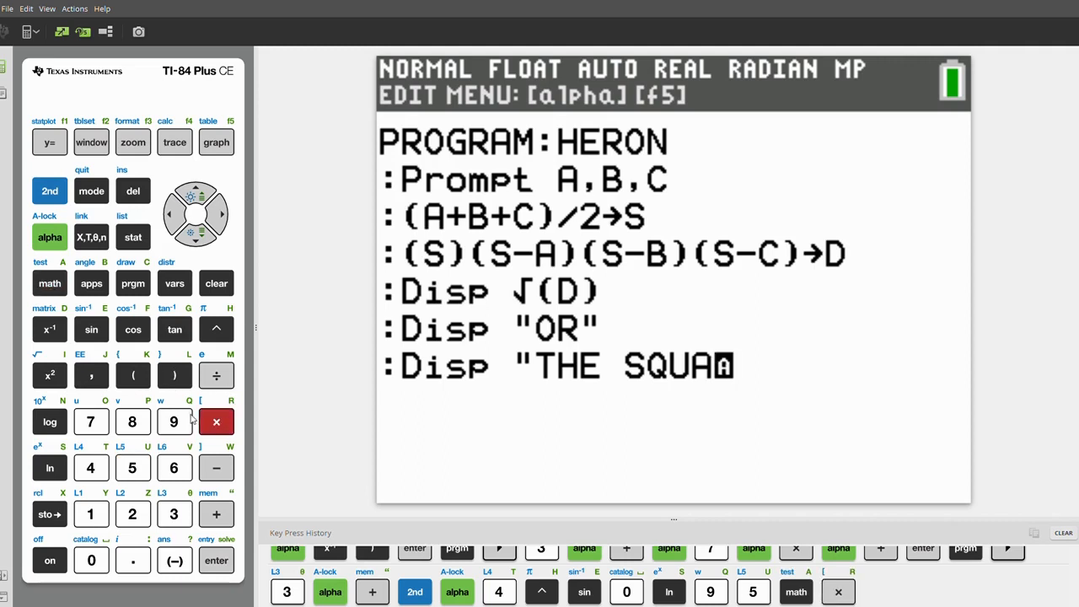
Finish the text "THE SQUARE ROOT OF", closing the quote and the line
left_click(91, 329)
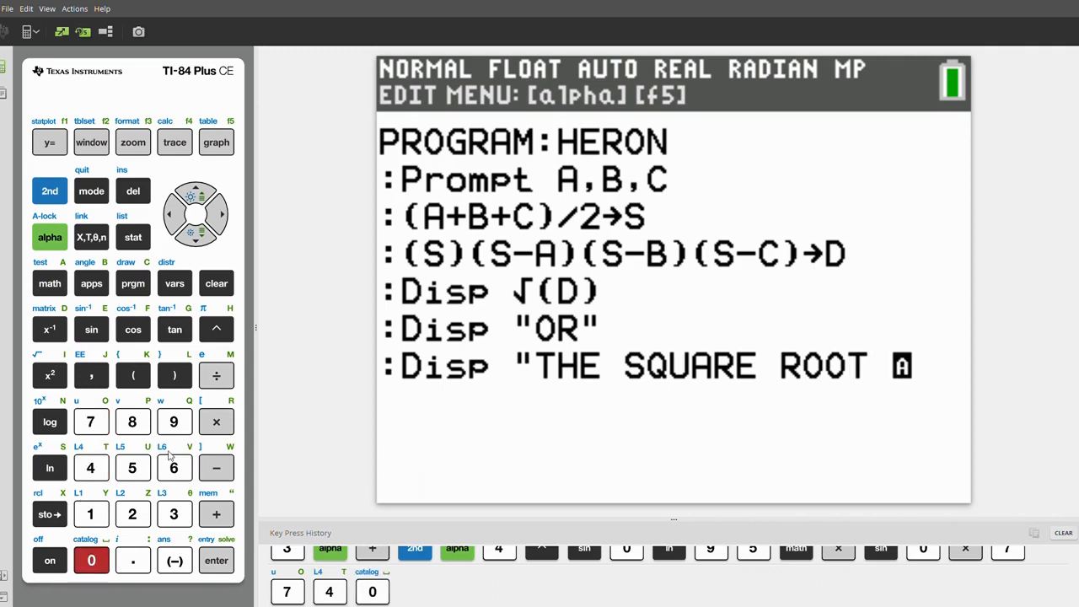
left_click(90, 422)
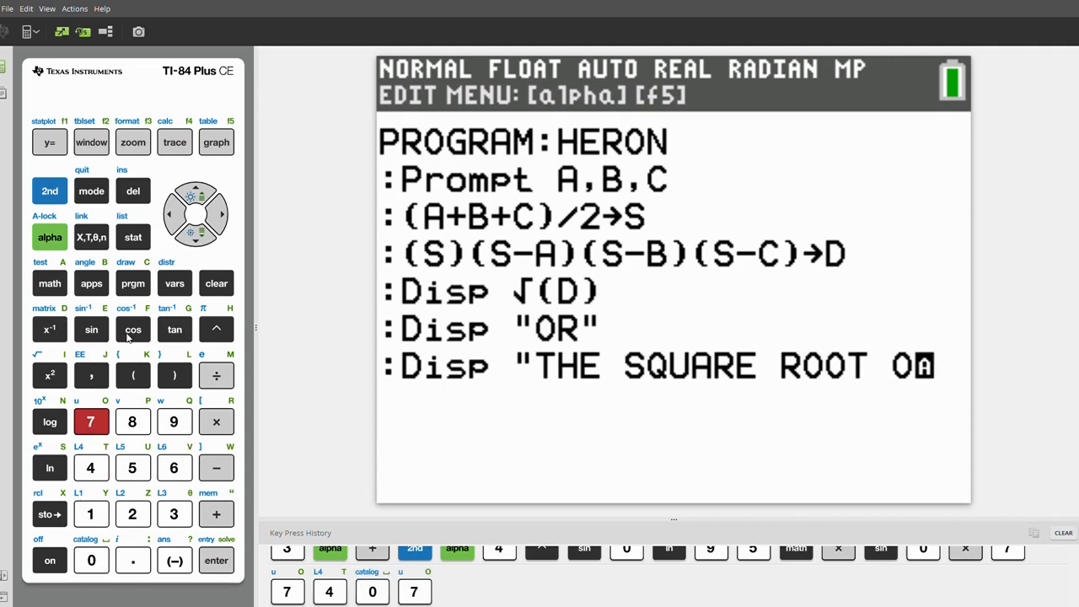
left_click(133, 329)
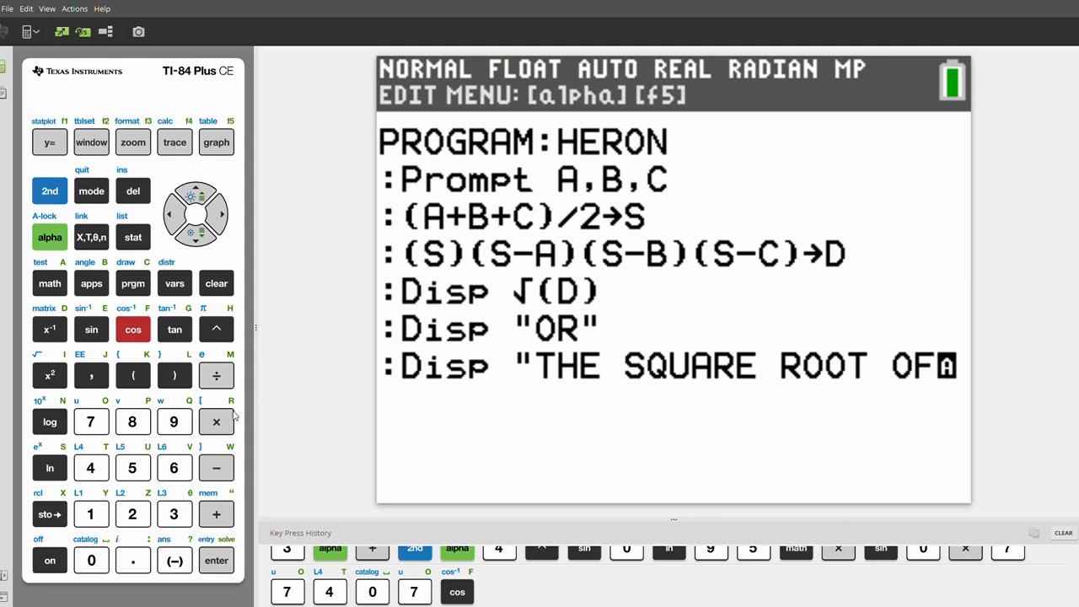
left_click(215, 513)
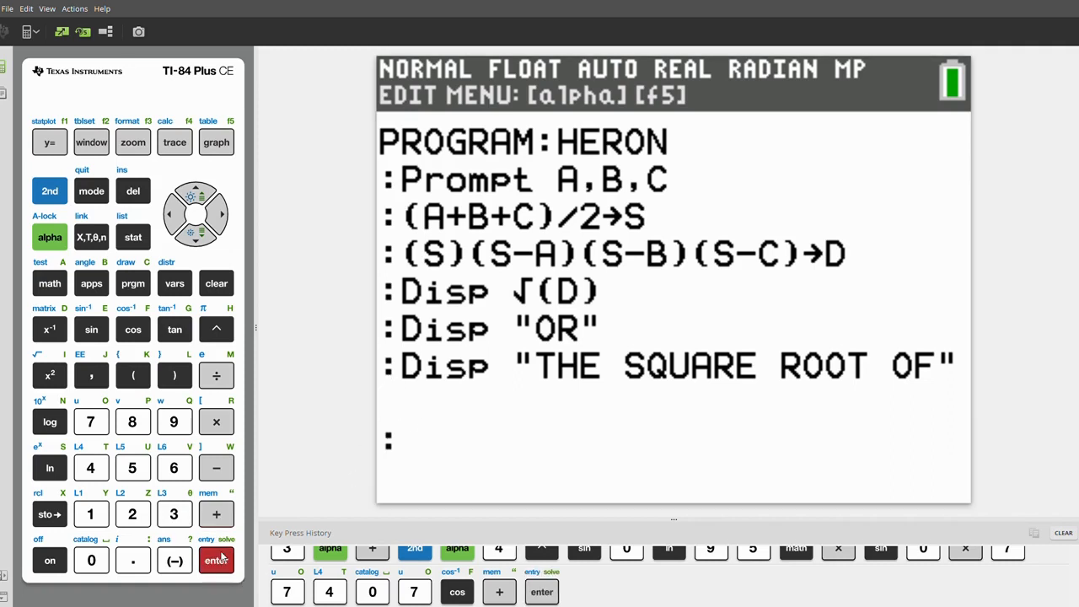
Add a final Disp D line and quit the editor to the home screen
left_click(133, 282)
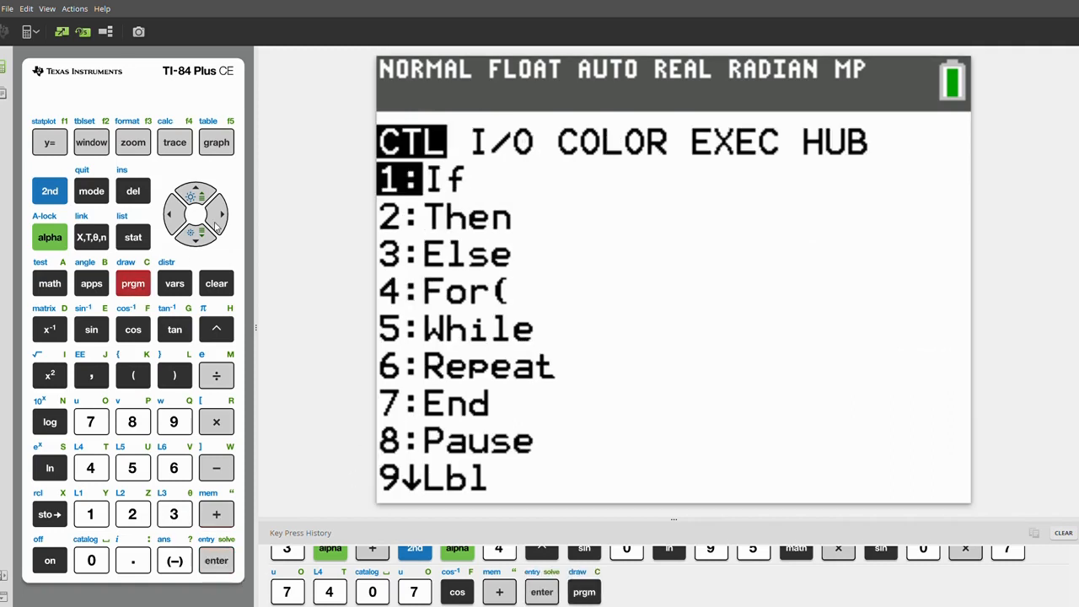
left_click(220, 214)
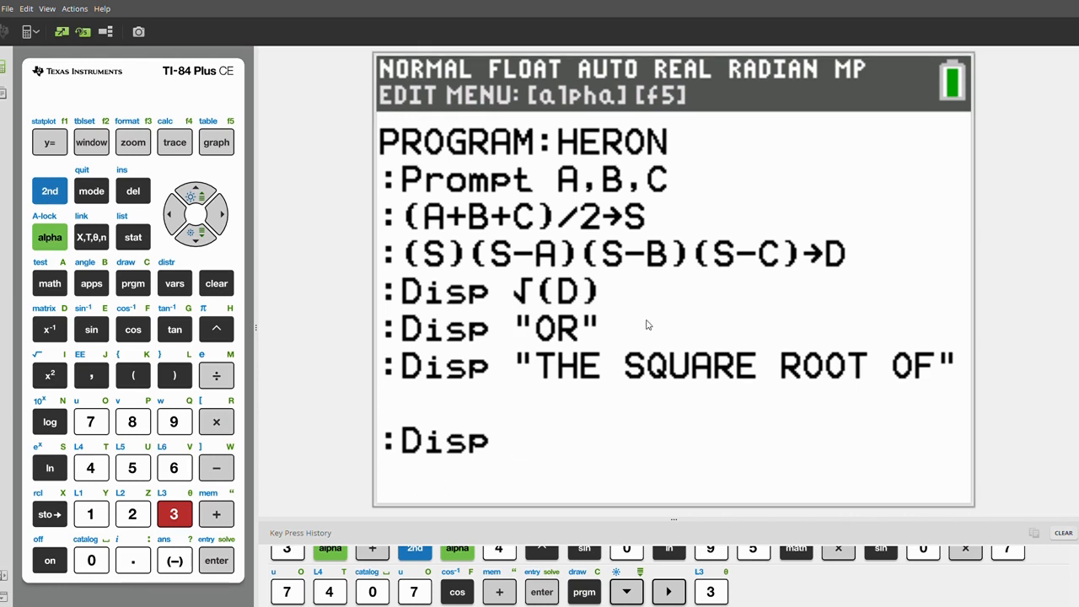
left_click(49, 329)
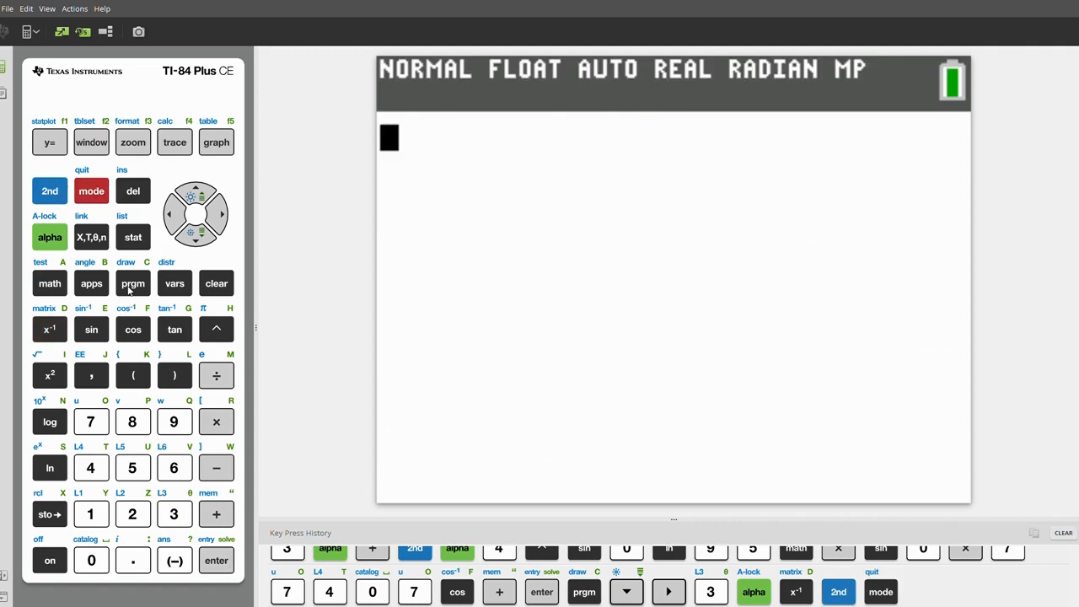
Run HERON with sides 7, 24, 25, showing area 84 and the square root of 7056
left_click(133, 282)
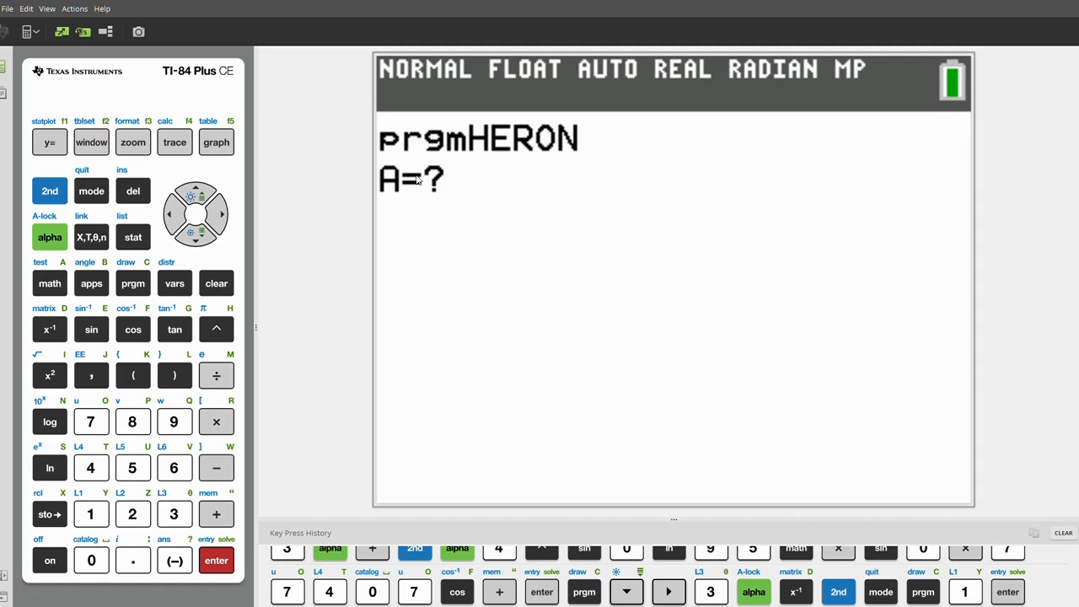
mouse_move(405, 295)
type("7")
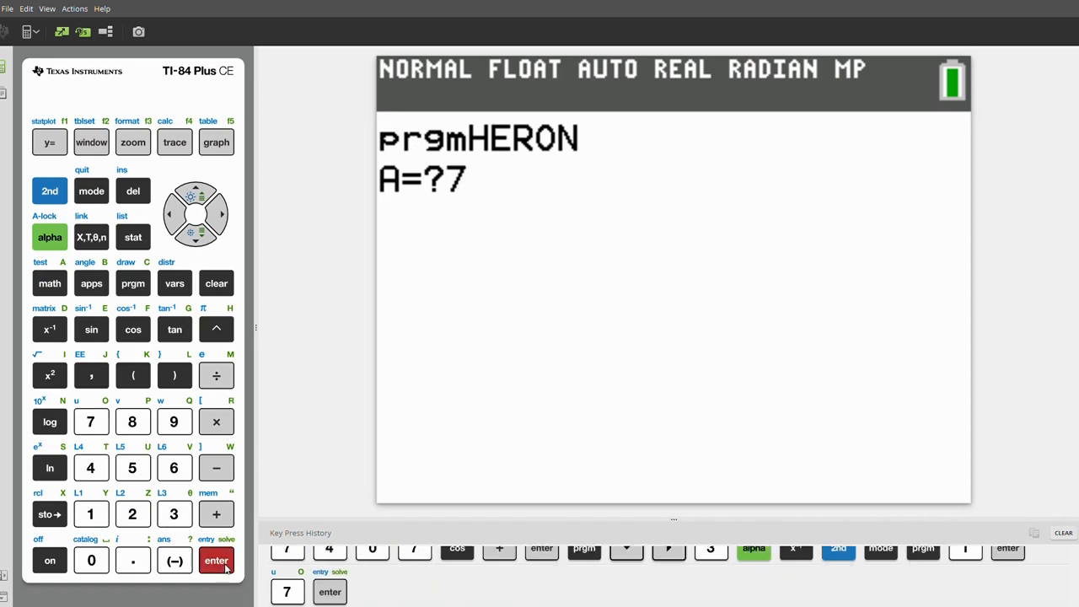
left_click(132, 513)
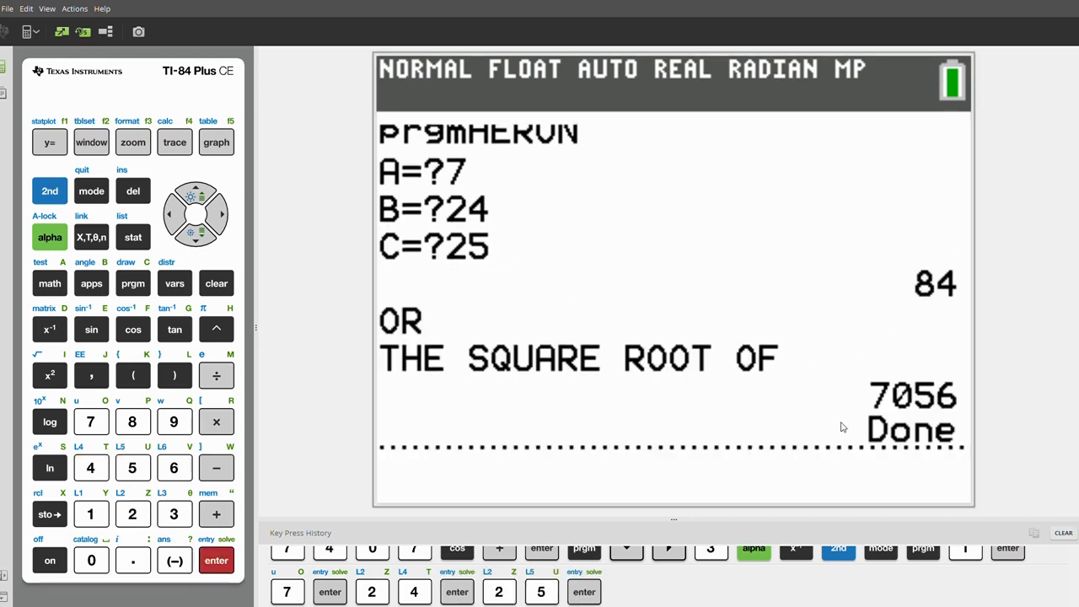
key("enter")
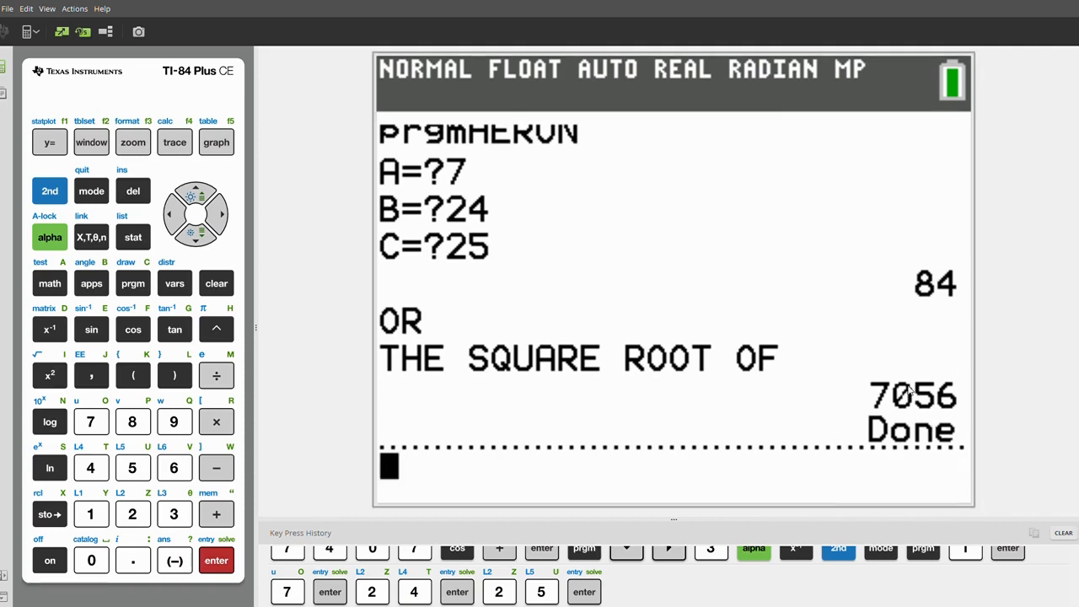
mouse_move(343, 414)
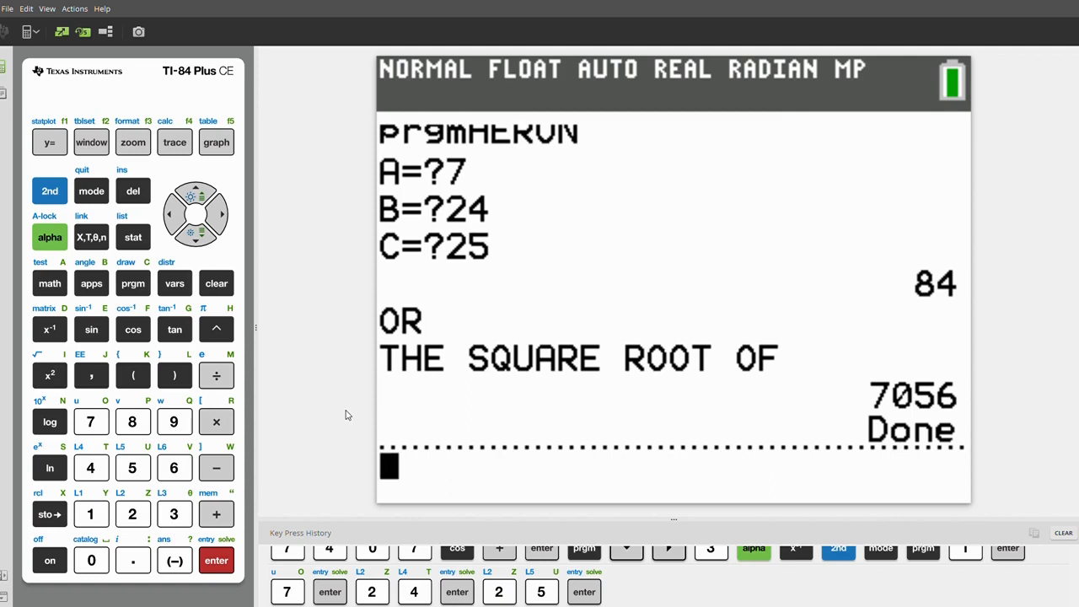